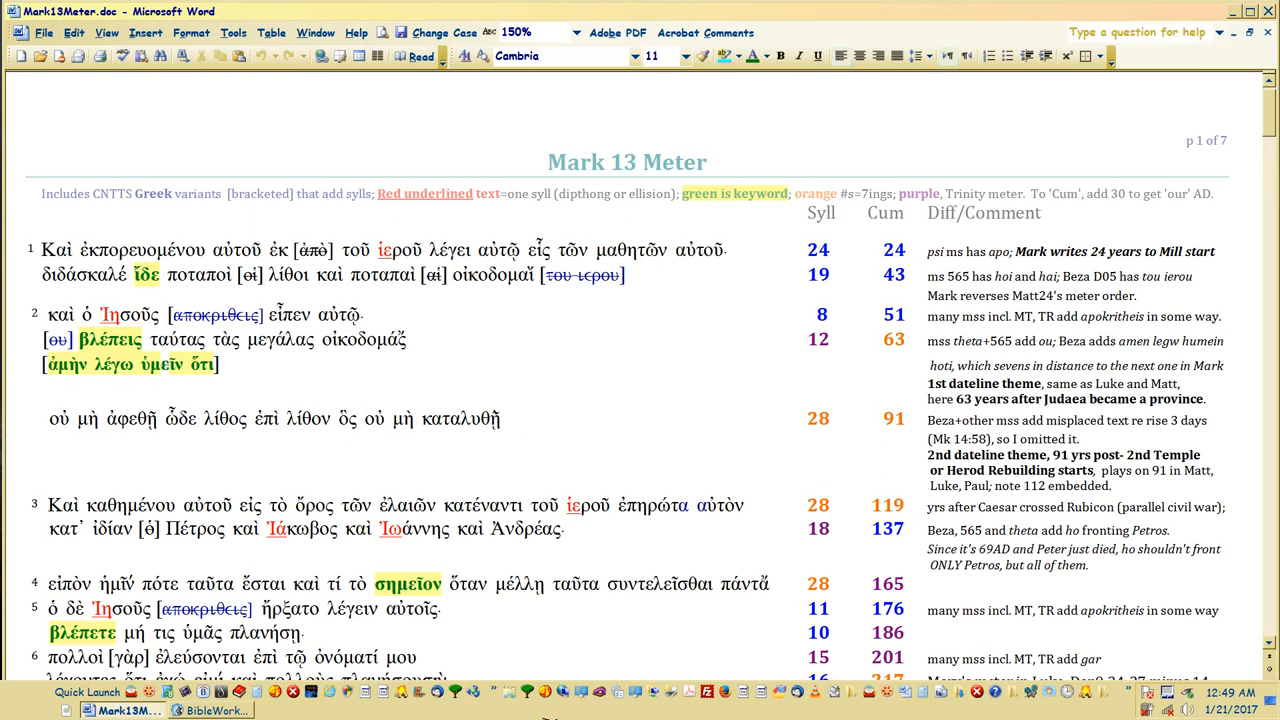
Step: Switch via the Window menu to Matt24-25ParsedR6.doc and scroll back to its first page
left_click(592, 386)
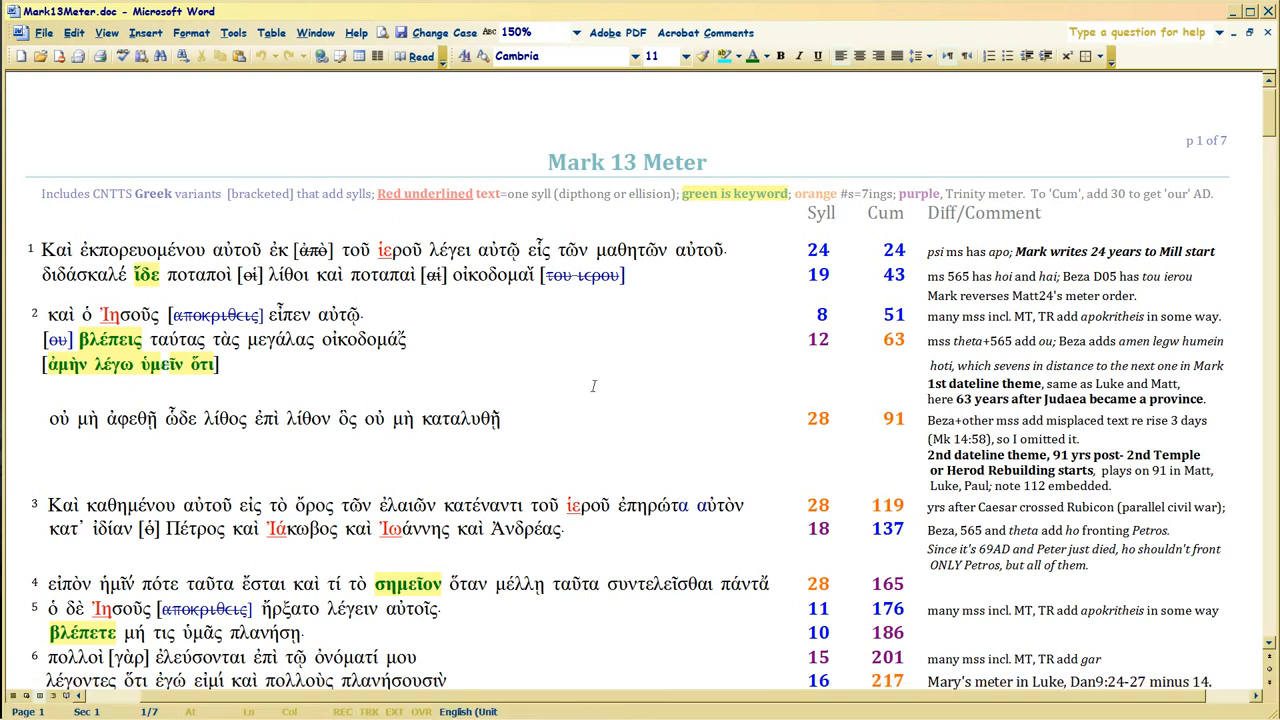
mouse_move(658, 300)
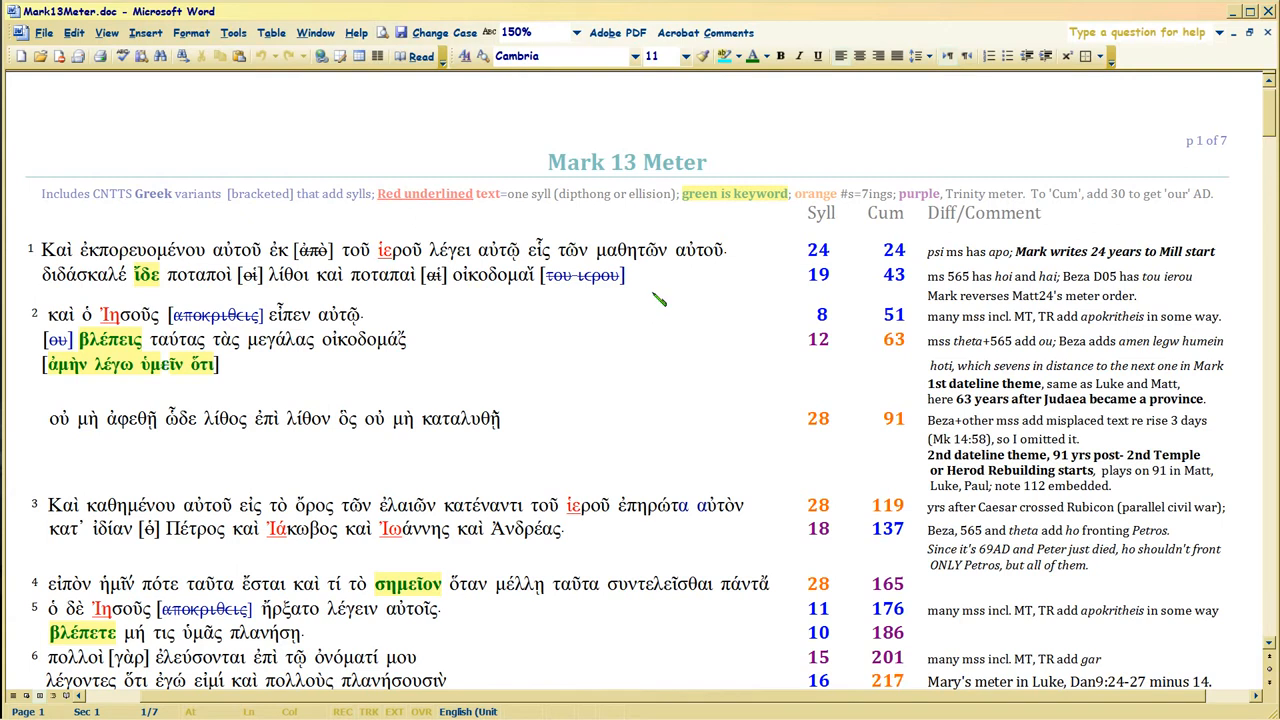
left_click(744, 248)
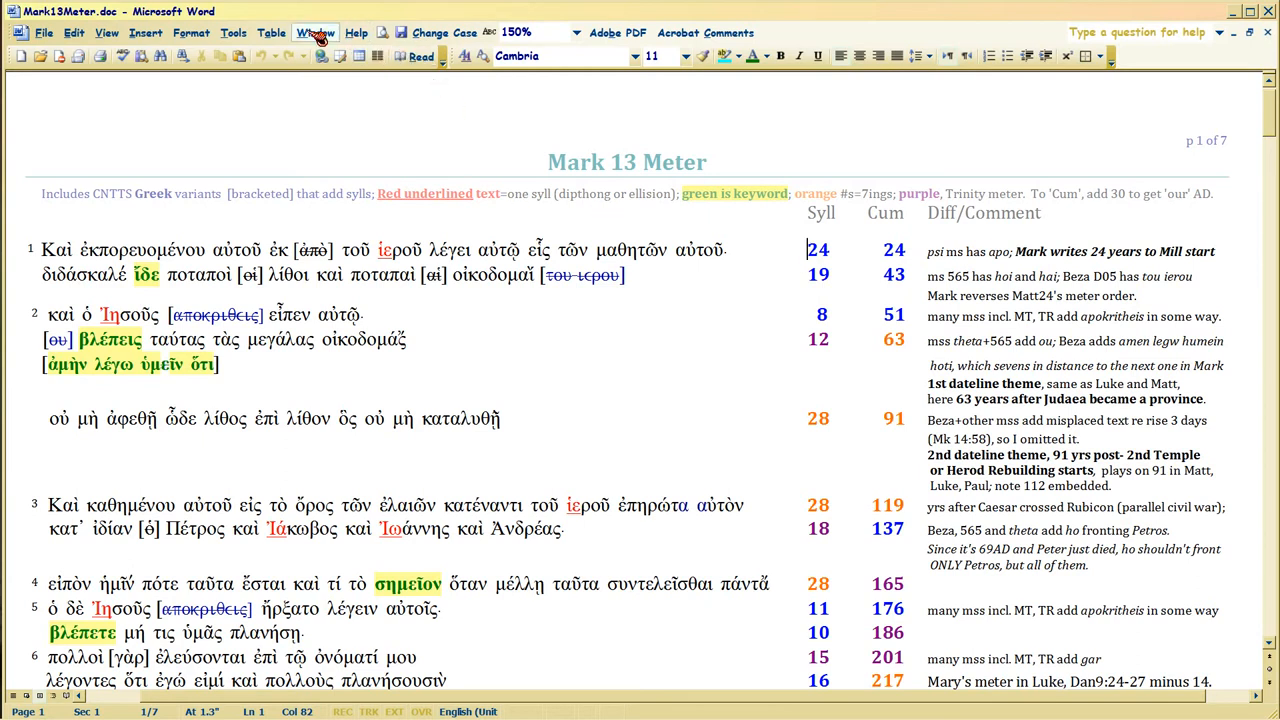
left_click(316, 32)
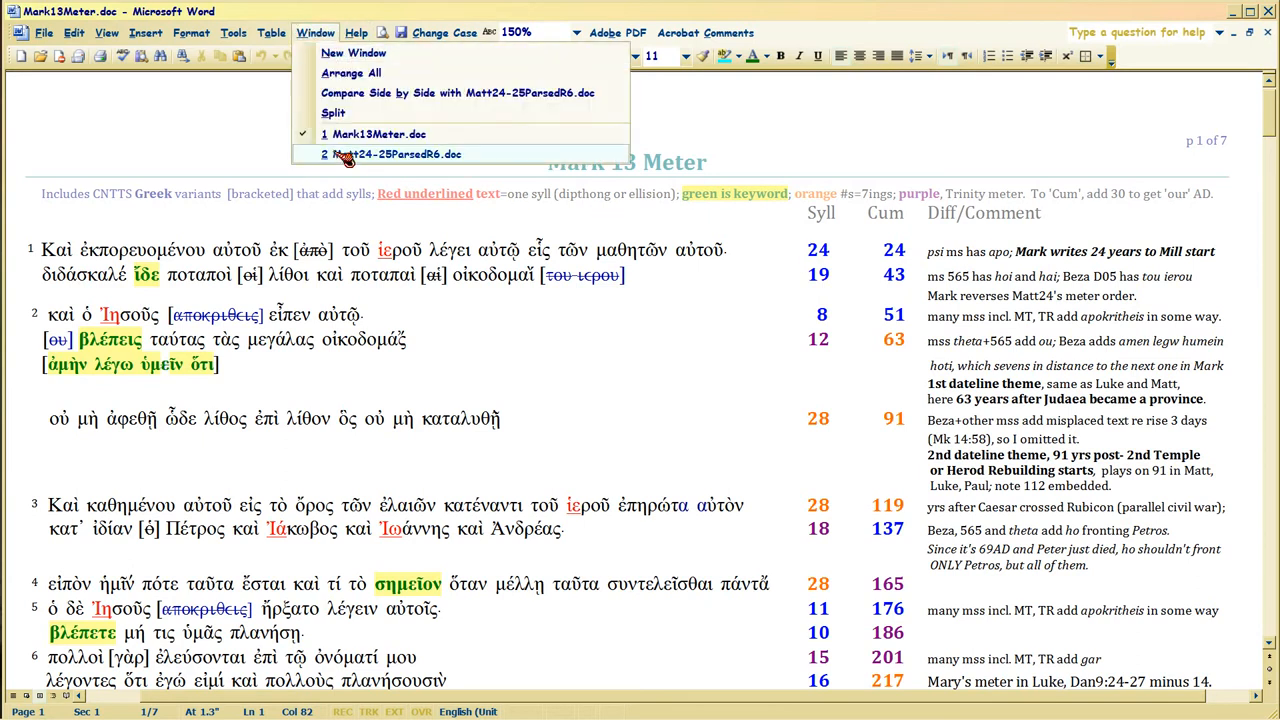
left_click(390, 154)
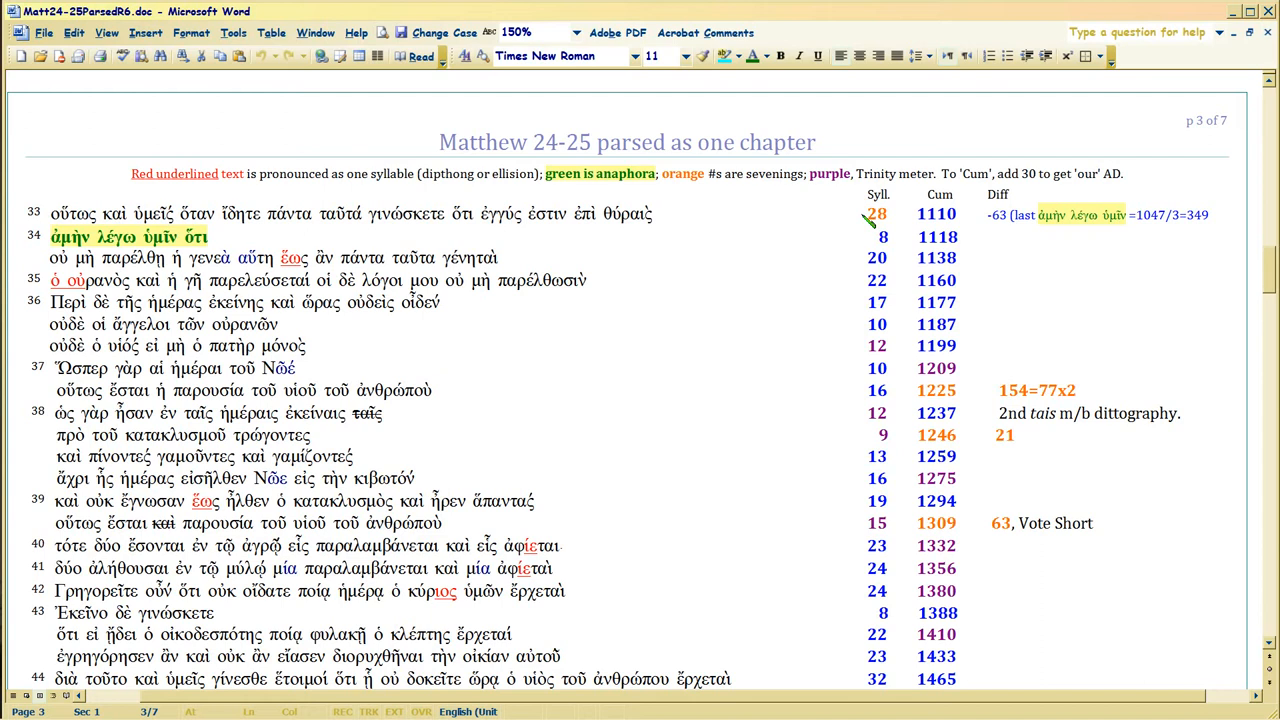
scroll("up", 3)
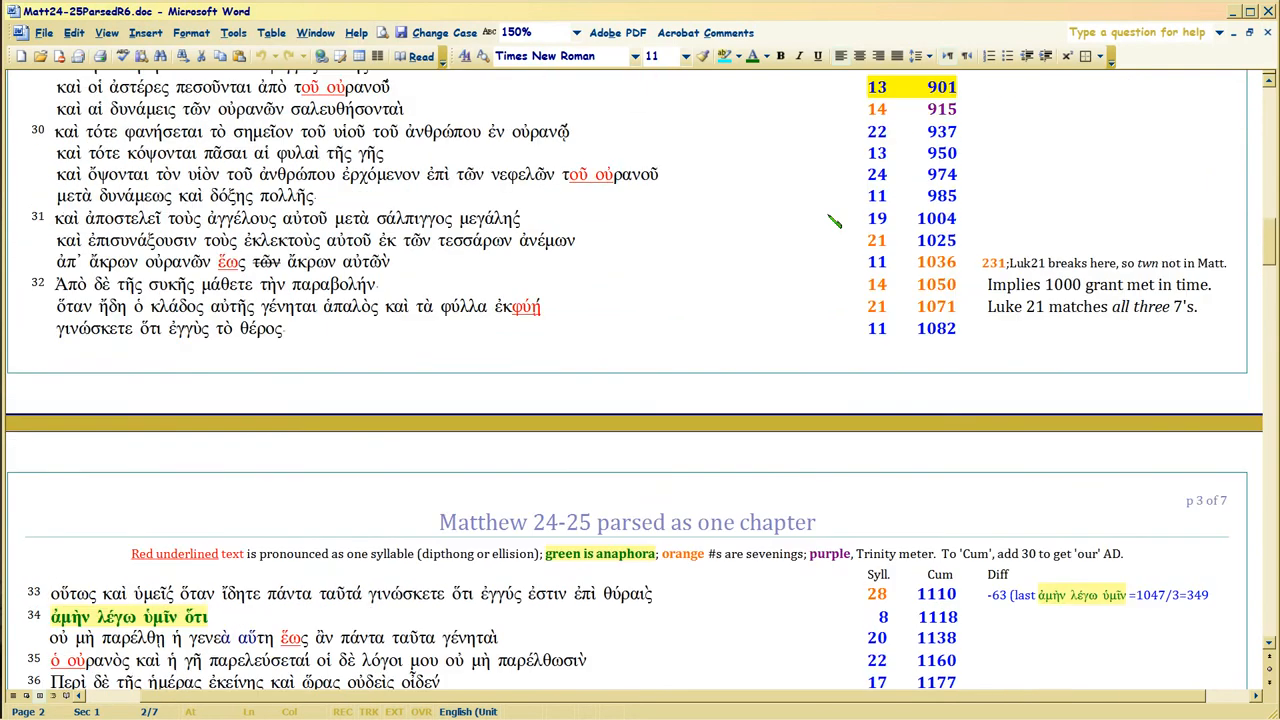
scroll("up", 3)
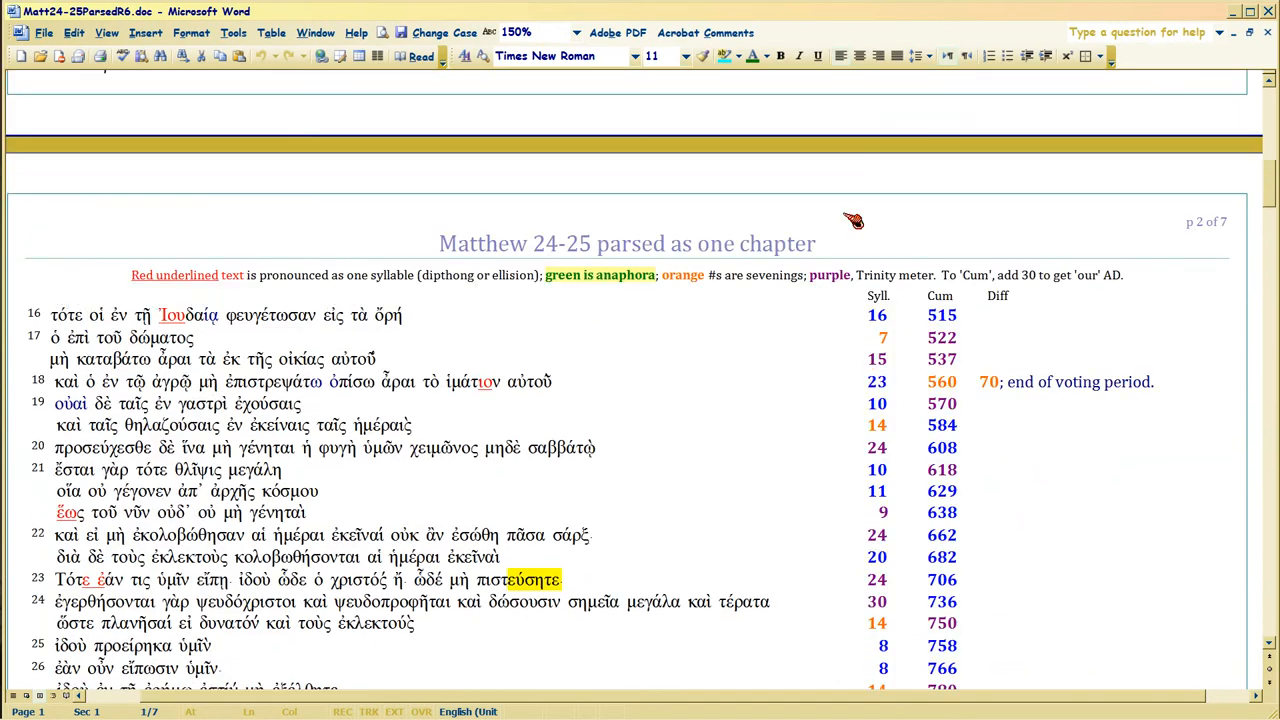
scroll("up", 3)
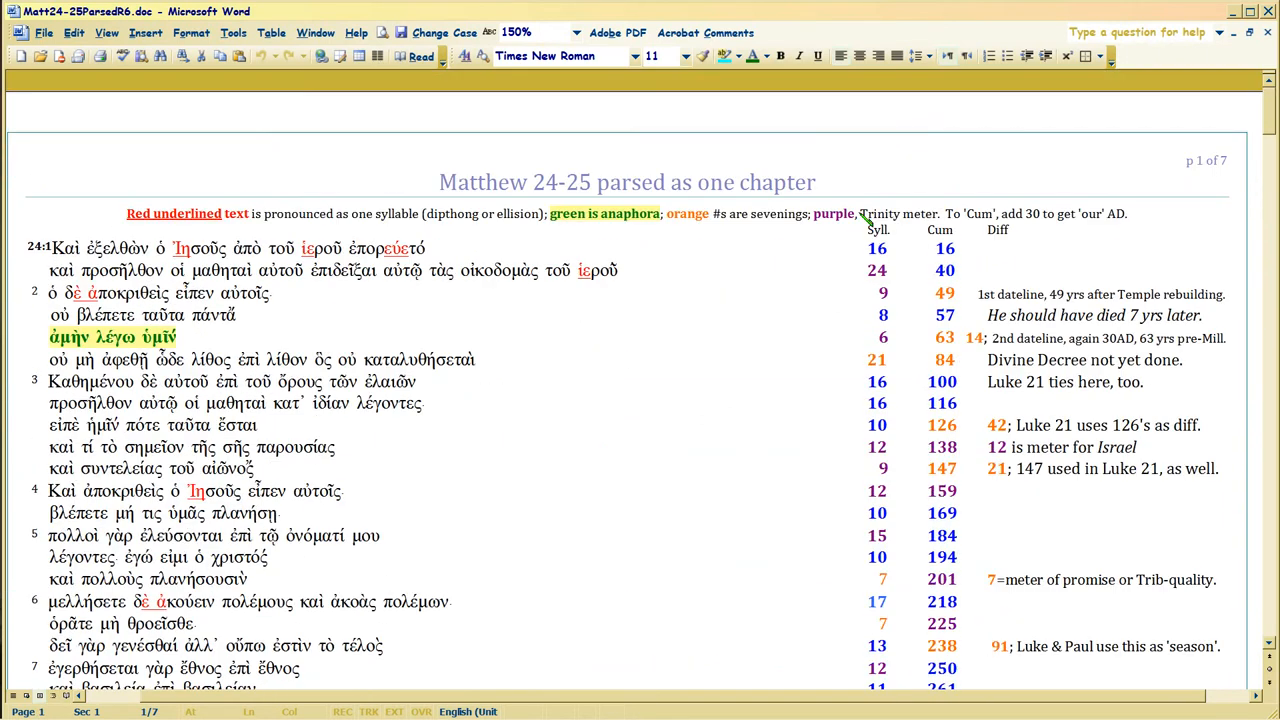
scroll("up", 3)
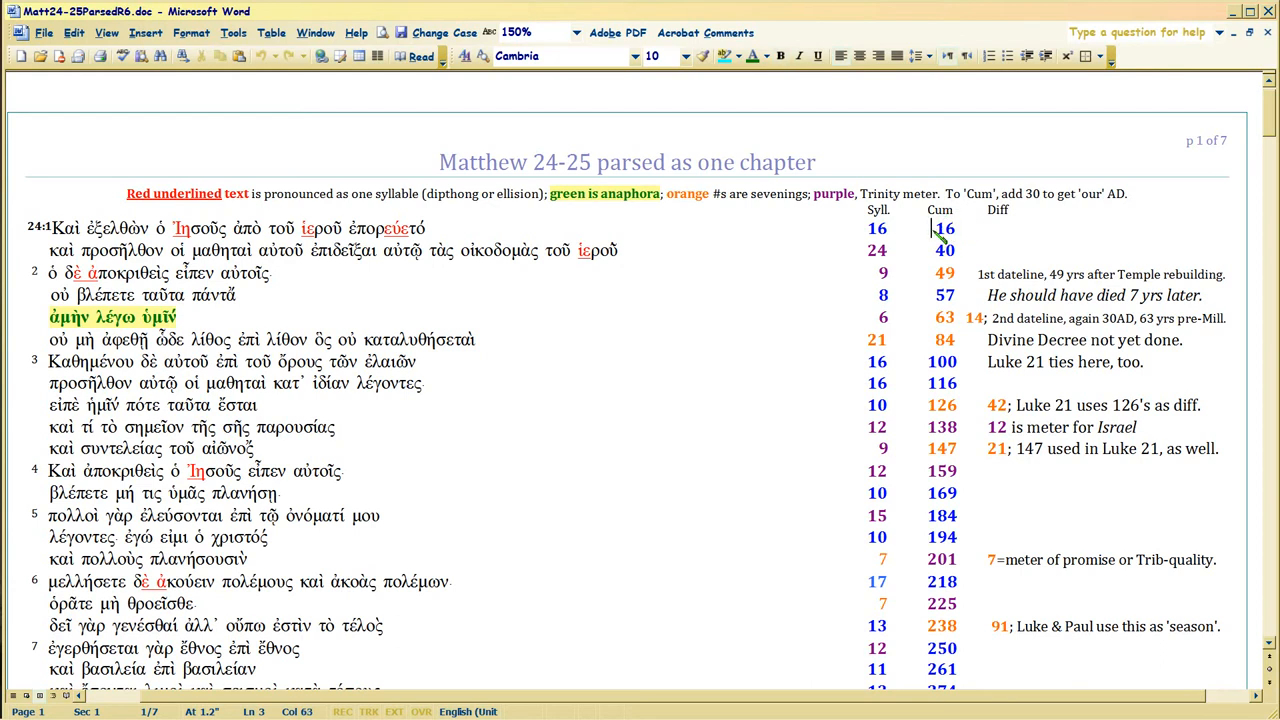
mouse_move(956, 244)
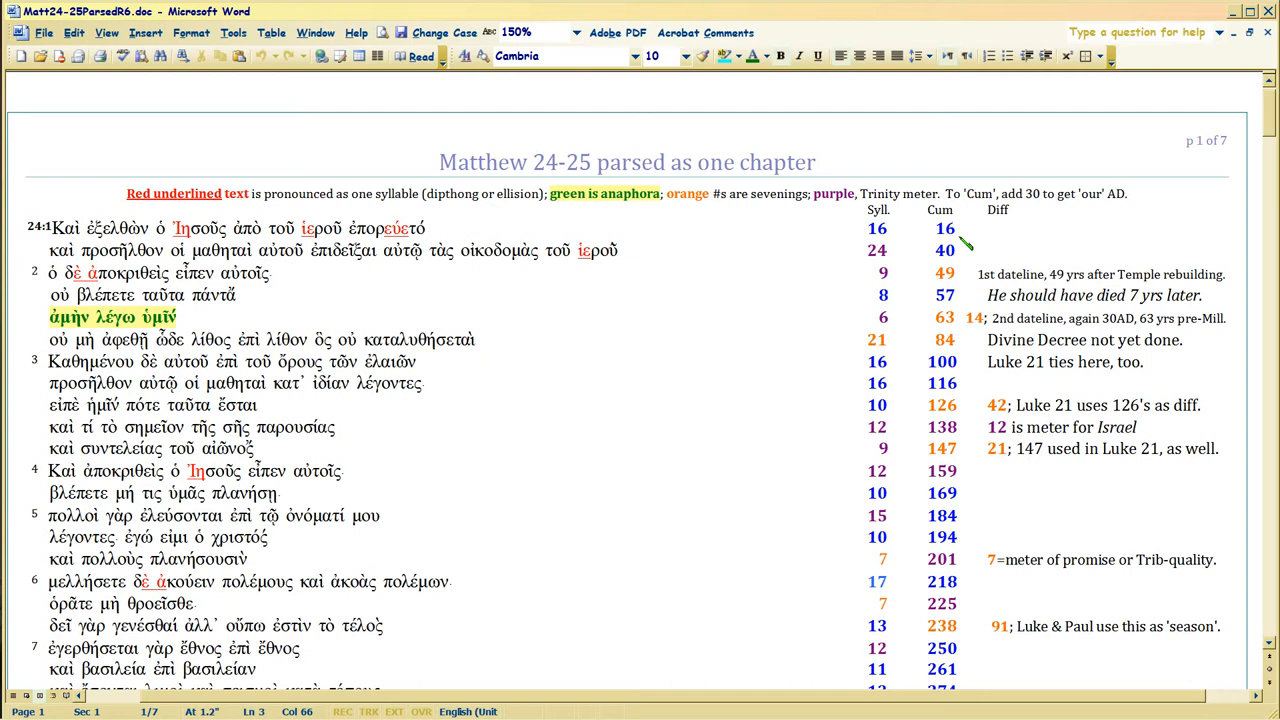
mouse_move(956, 250)
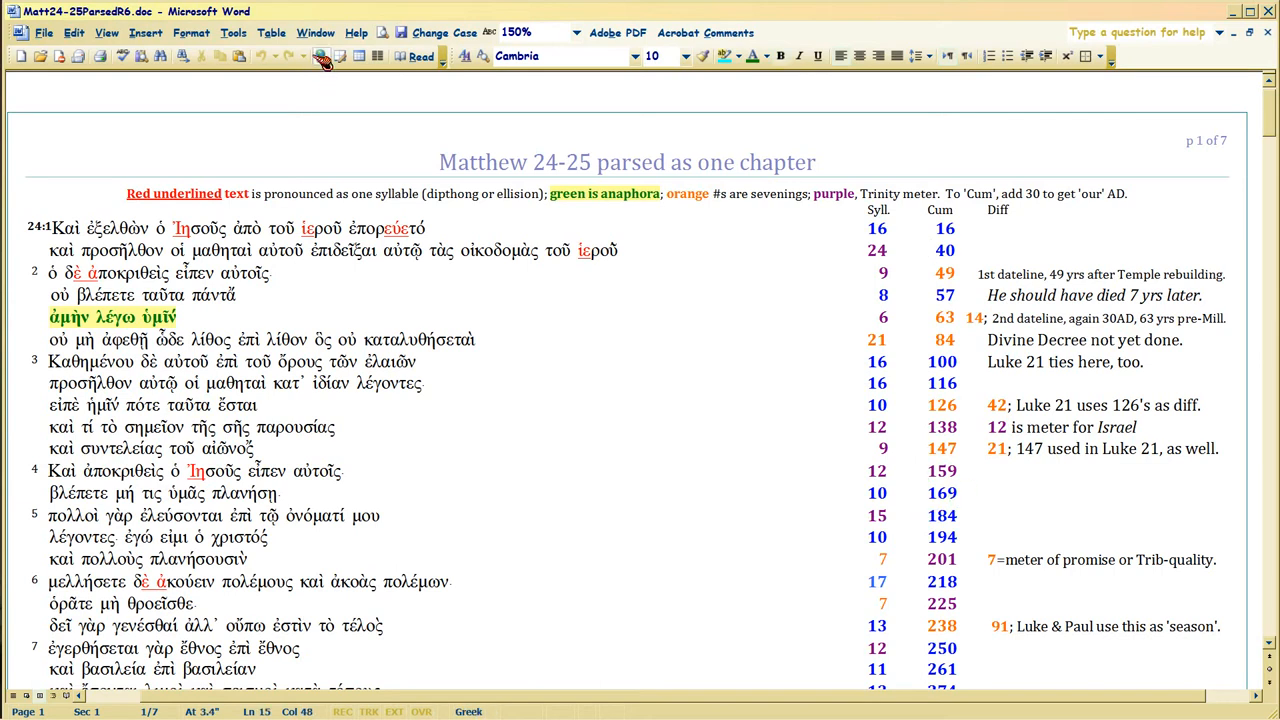
left_click(316, 32)
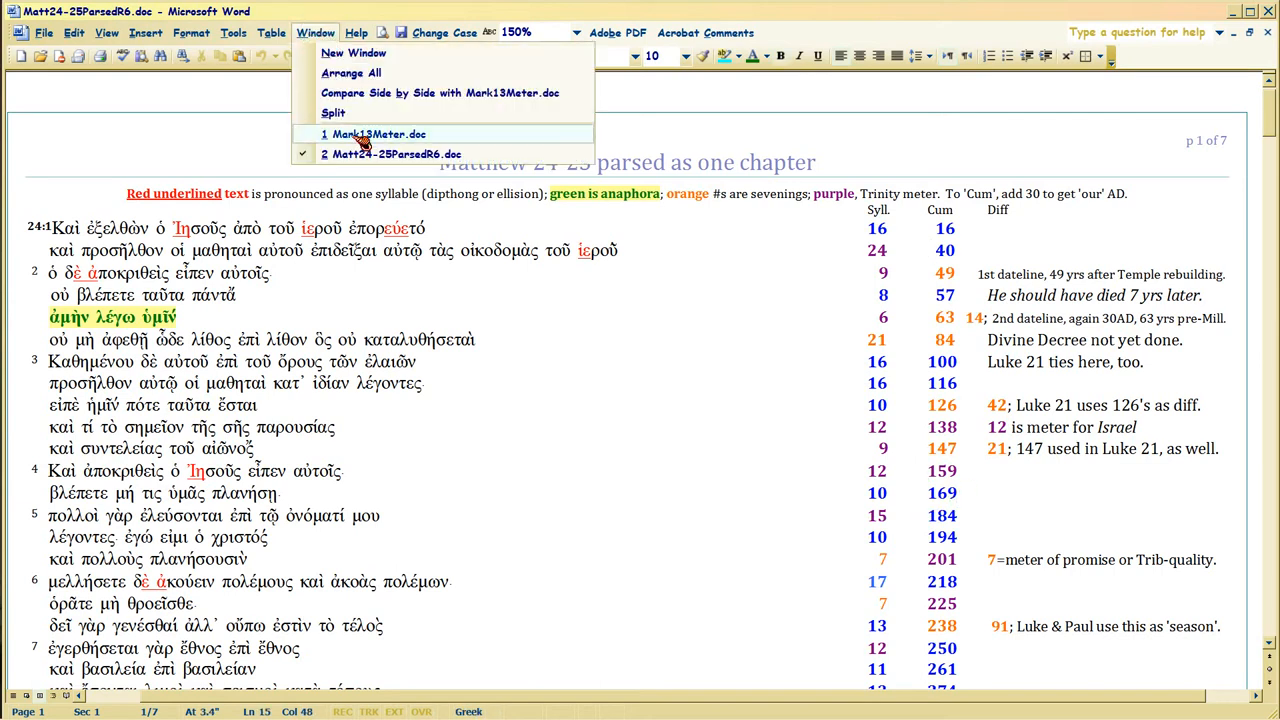
left_click(378, 132)
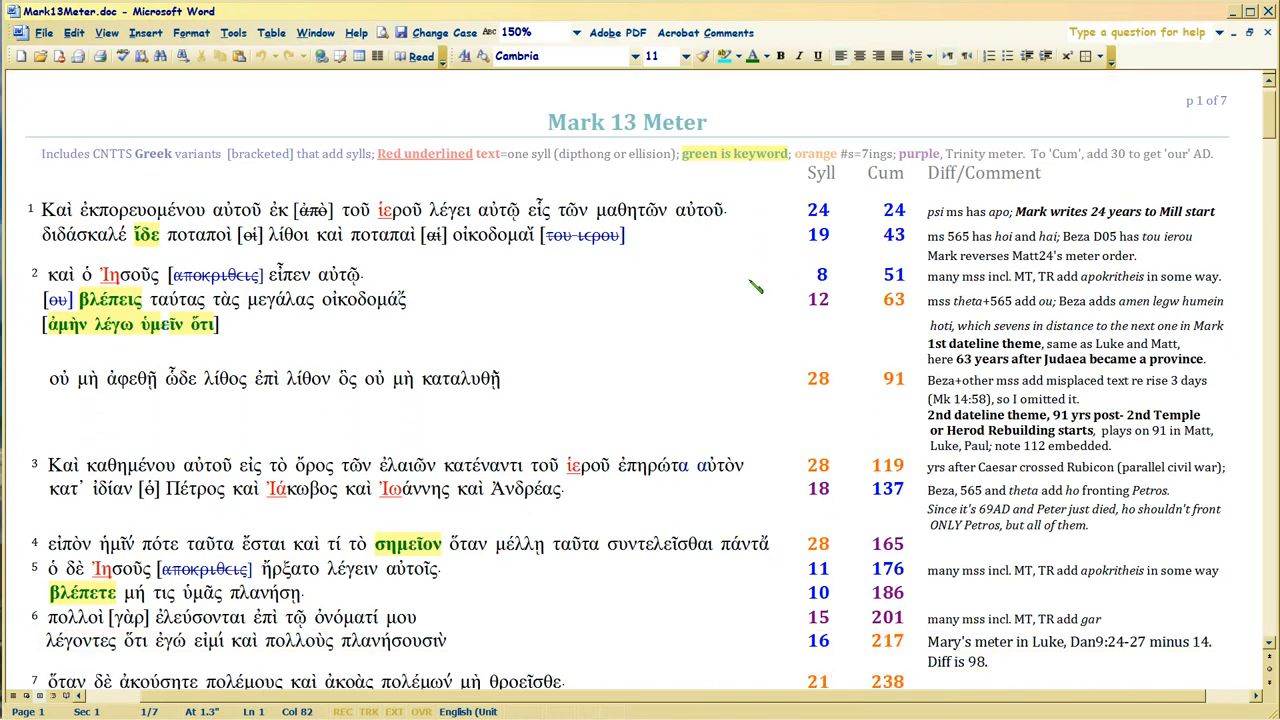
mouse_move(888, 212)
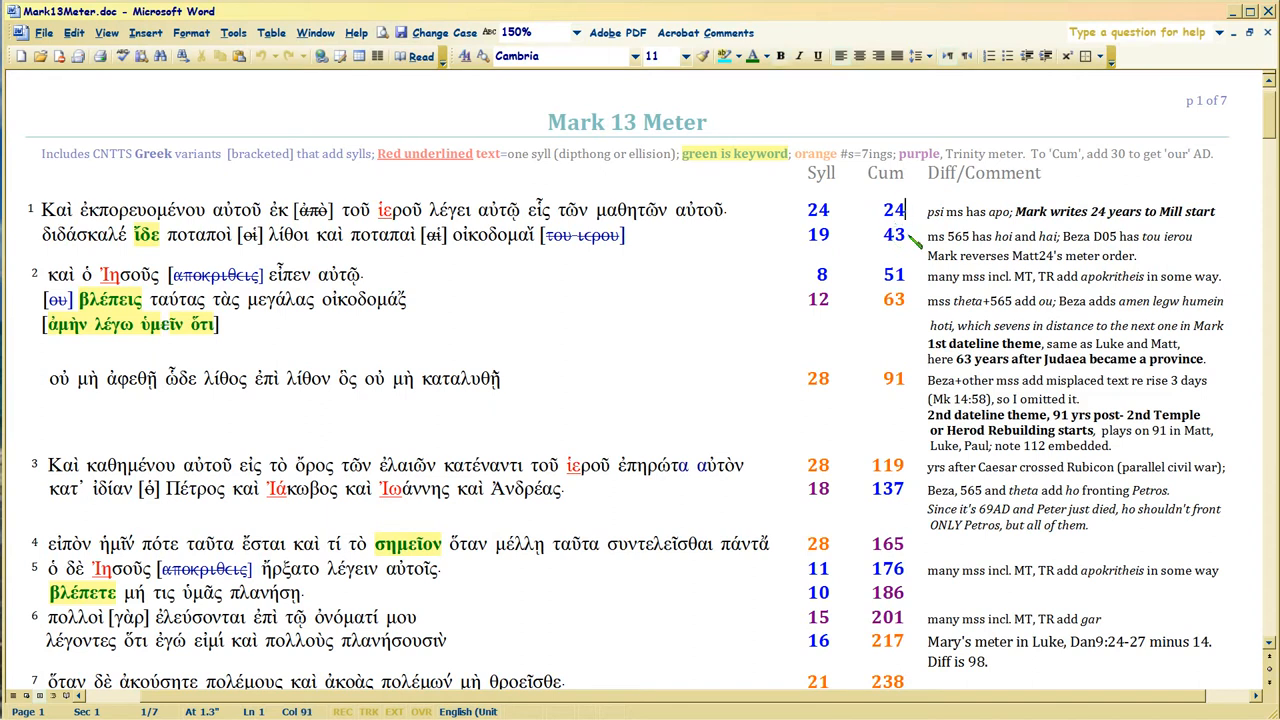
left_click(882, 234)
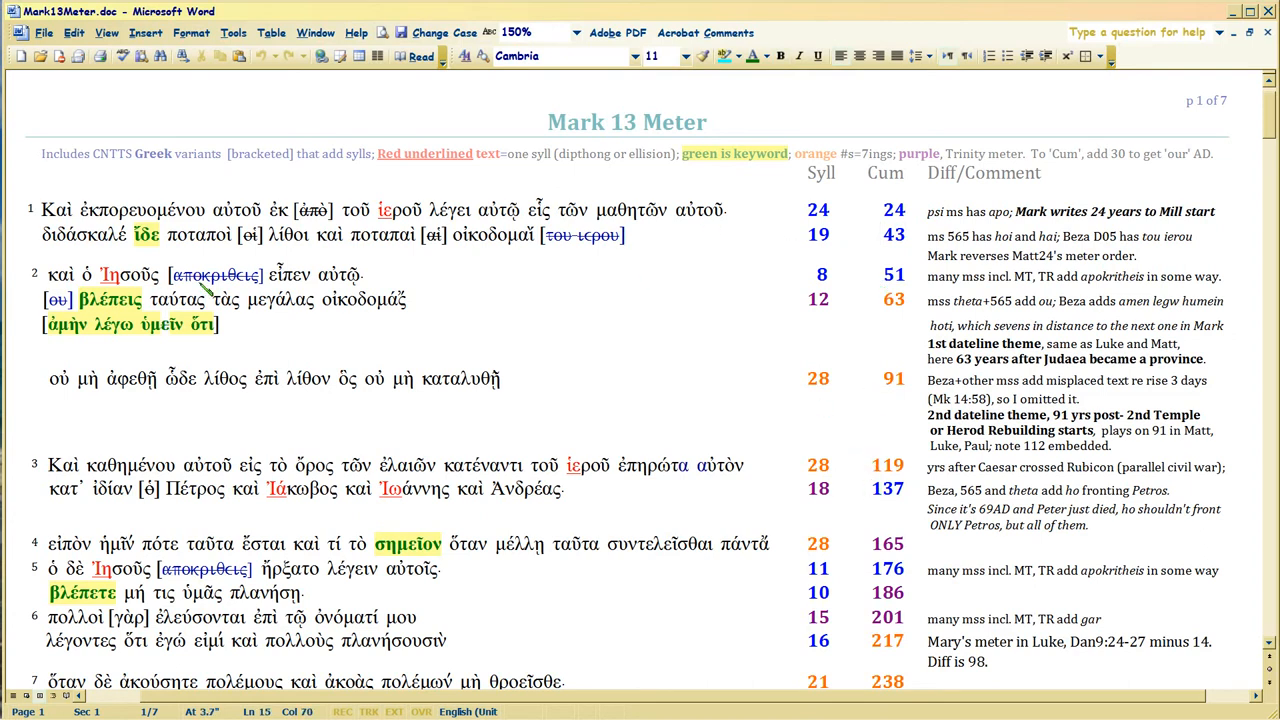
mouse_move(756, 218)
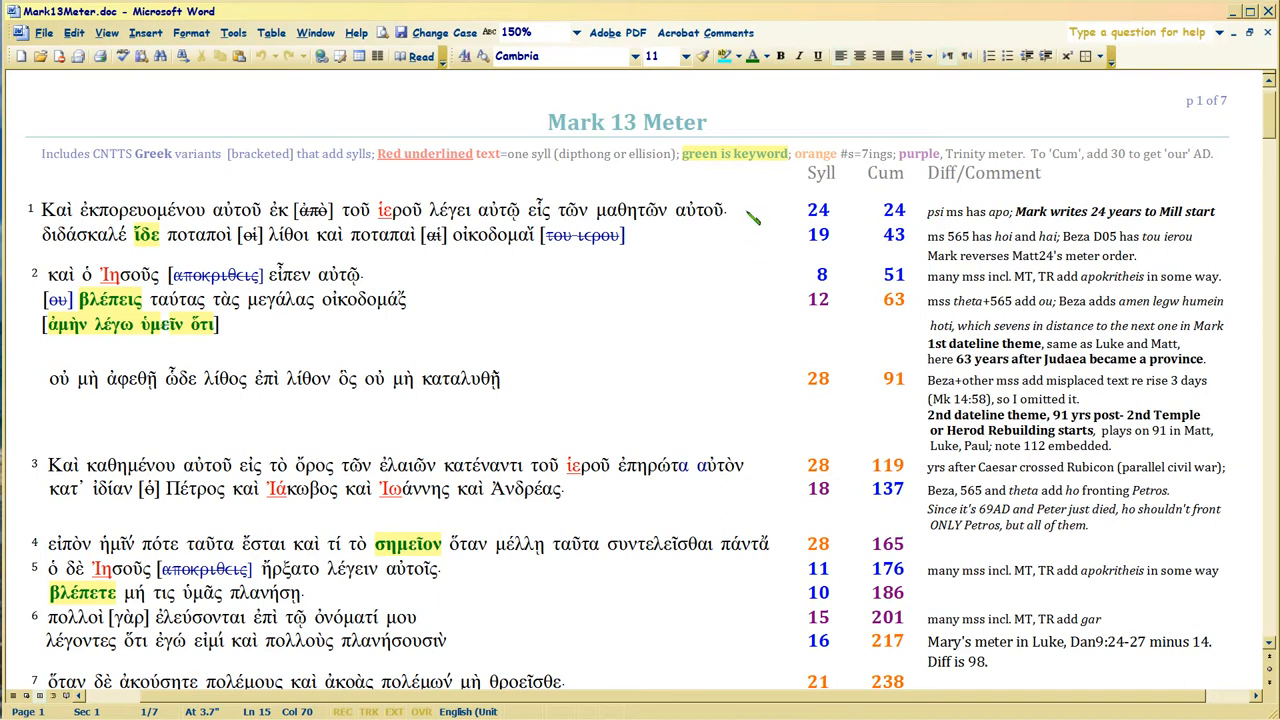
left_click(808, 234)
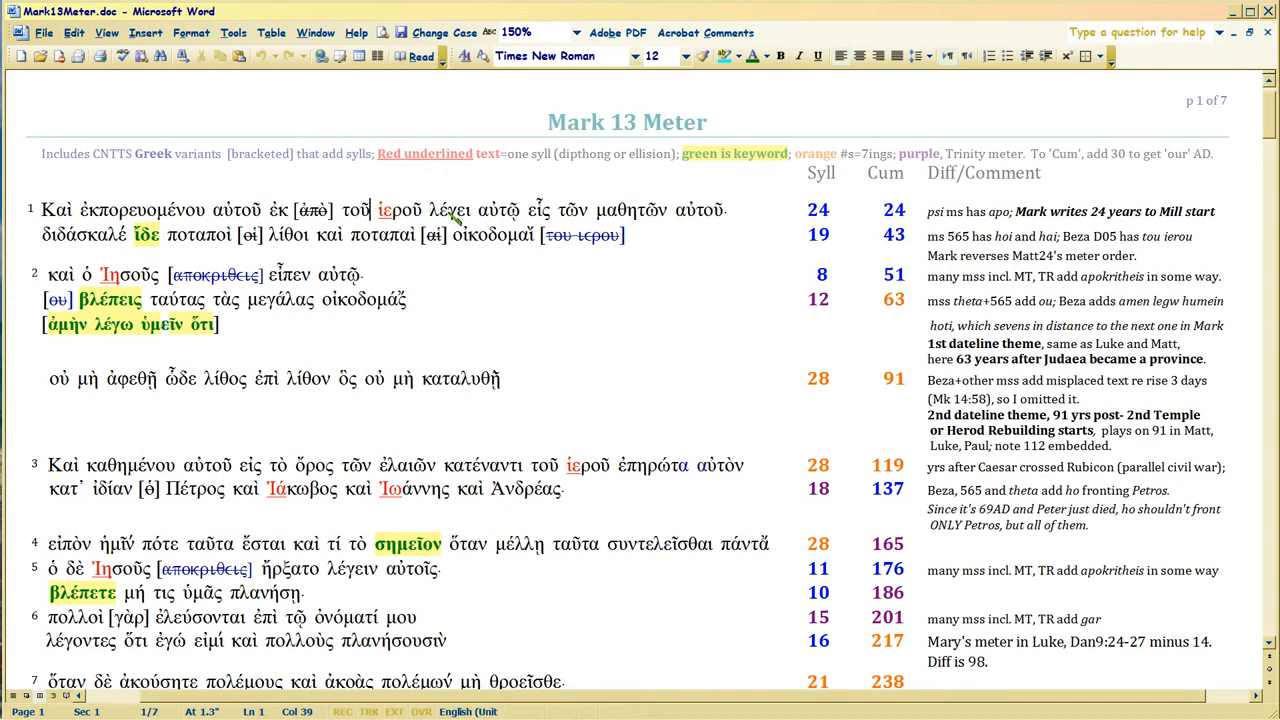
left_click(424, 210)
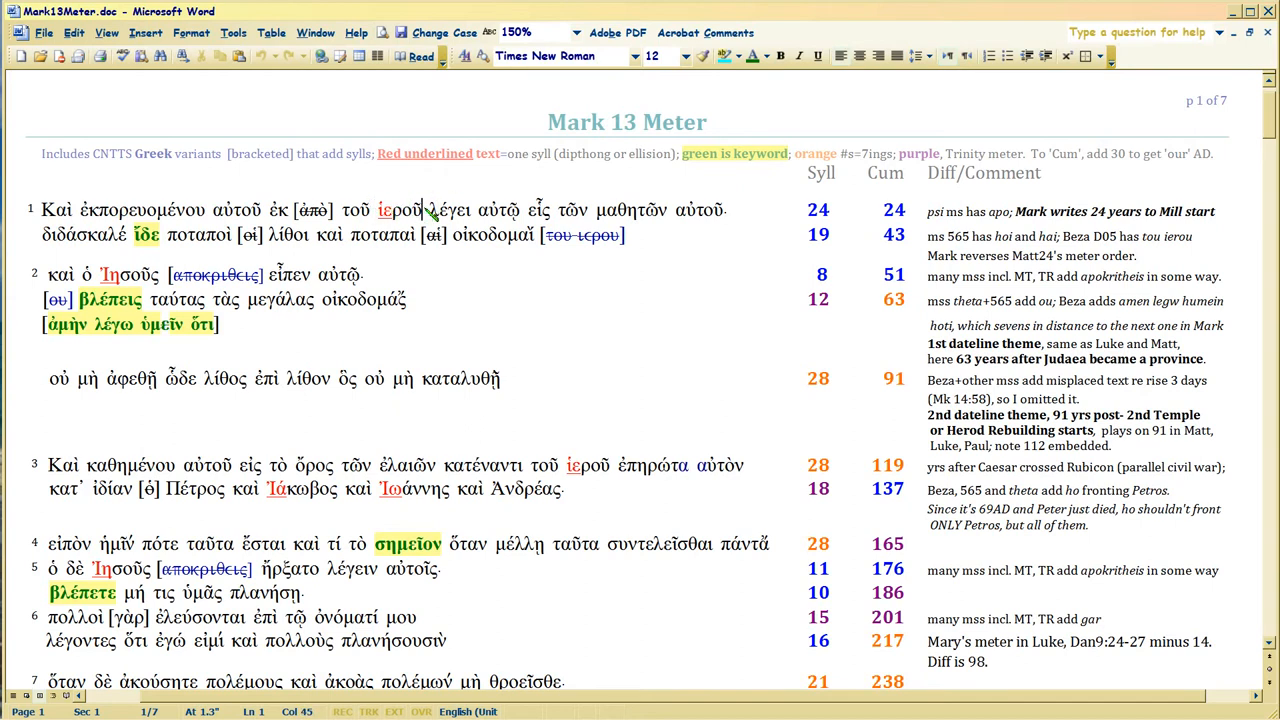
mouse_move(742, 212)
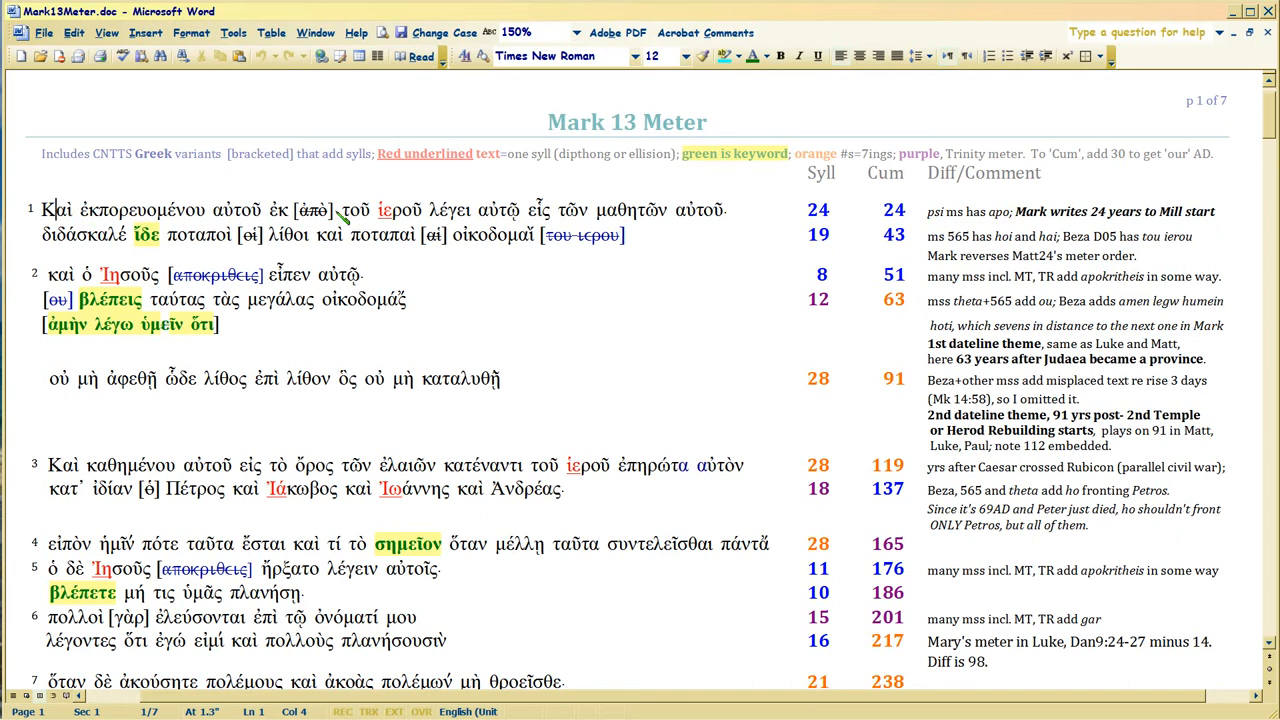
left_click(334, 210)
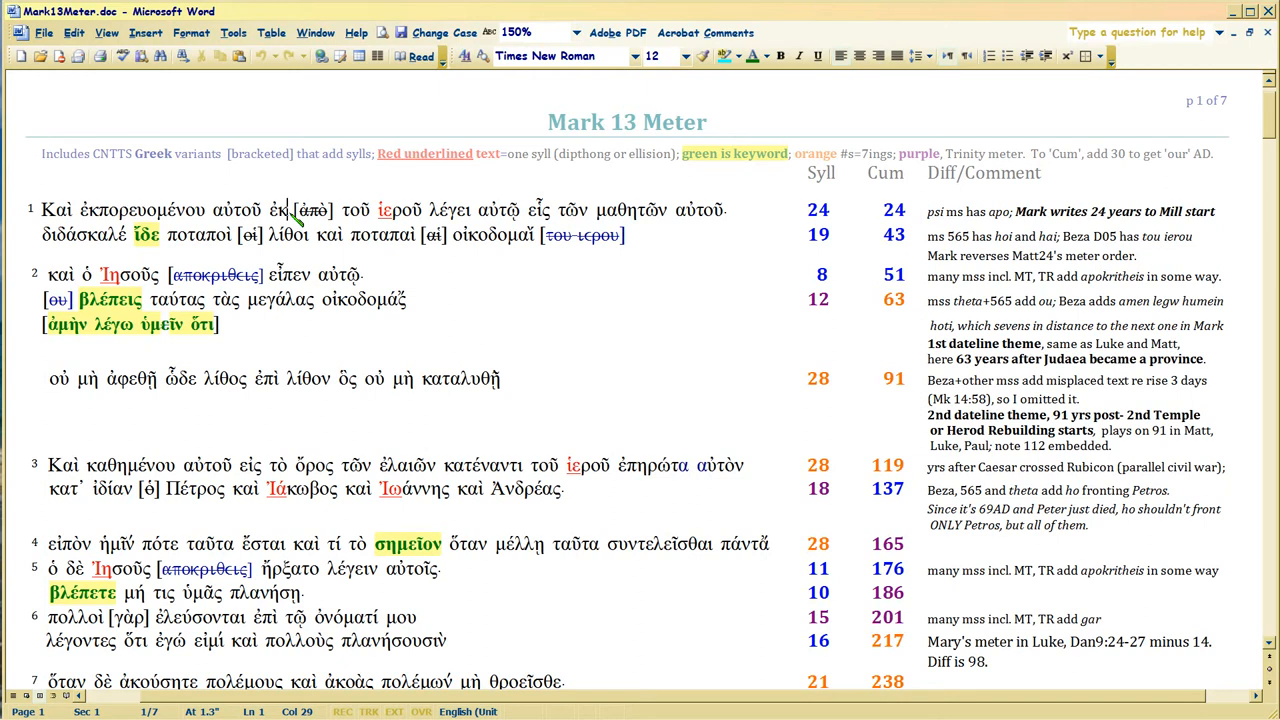
mouse_move(372, 212)
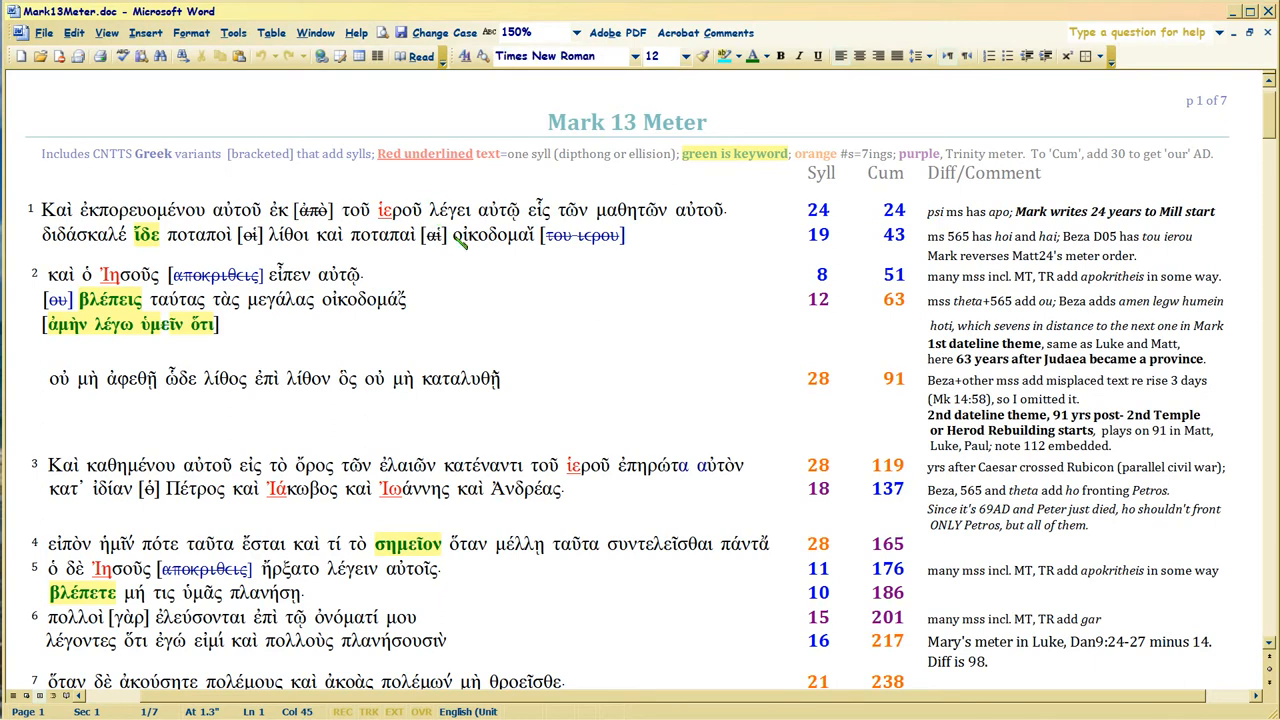
mouse_move(344, 222)
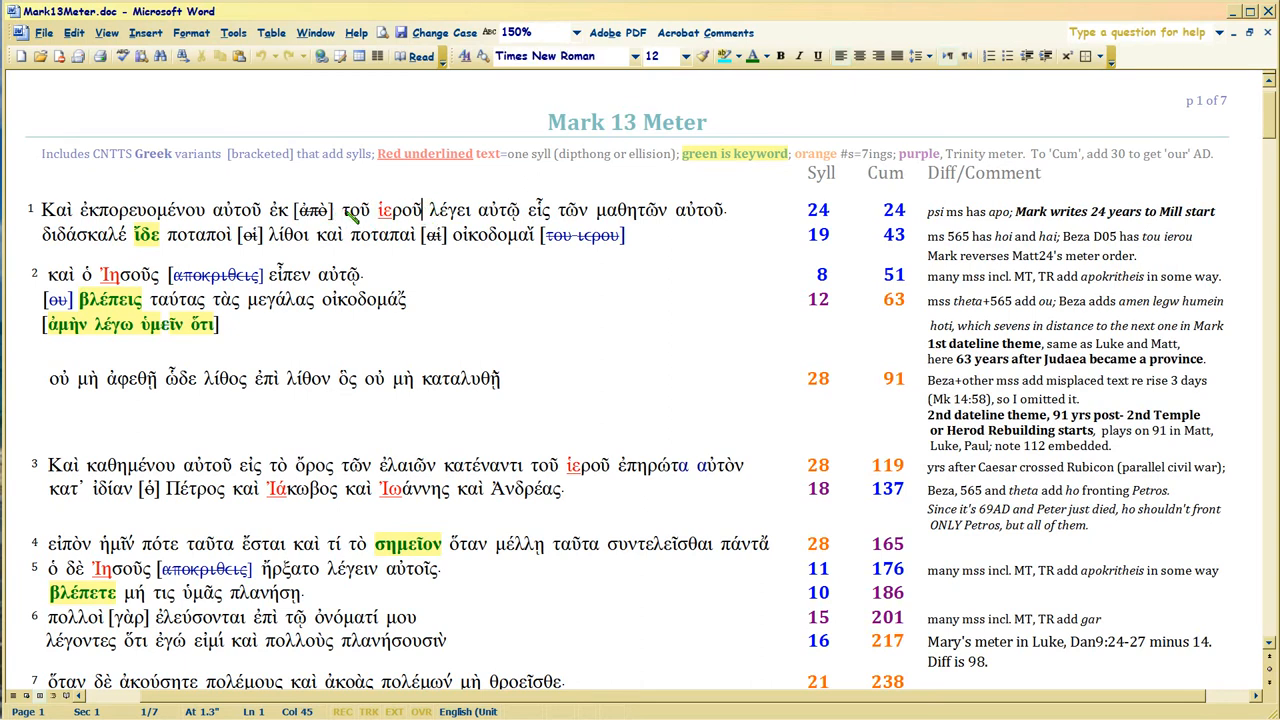
left_click(544, 56)
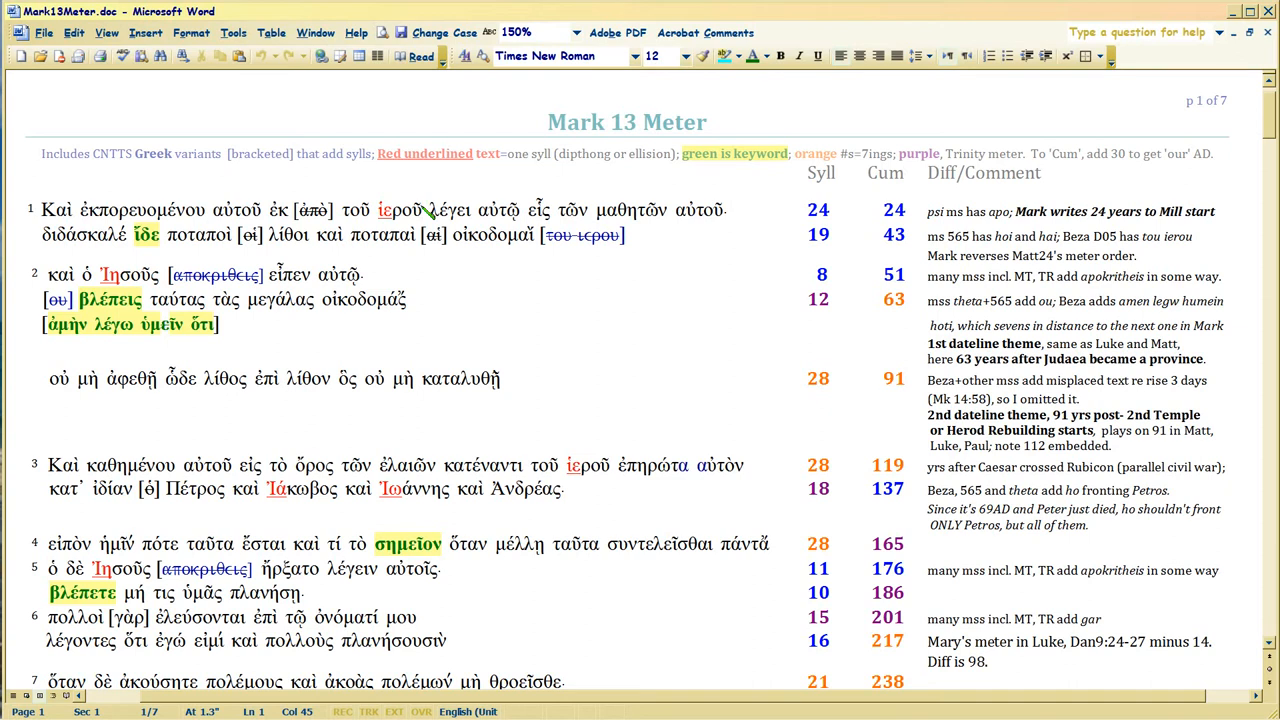
mouse_move(298, 218)
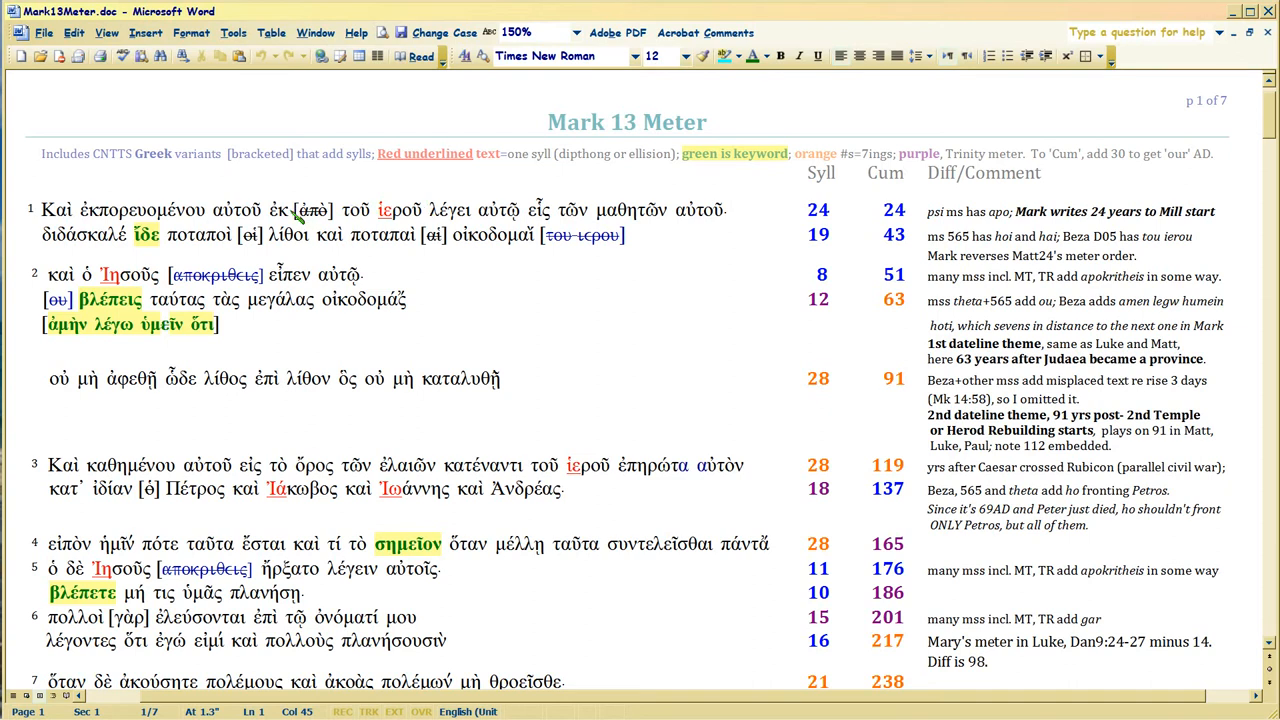
left_click(544, 56)
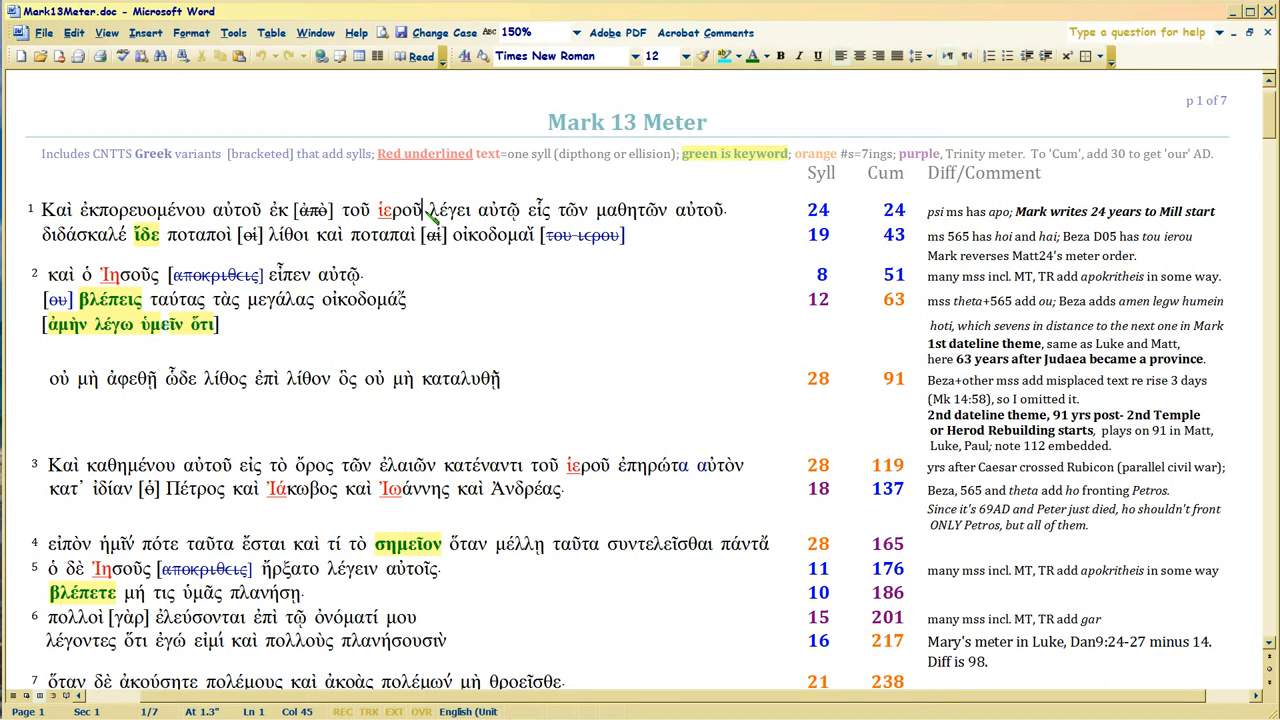
mouse_move(344, 212)
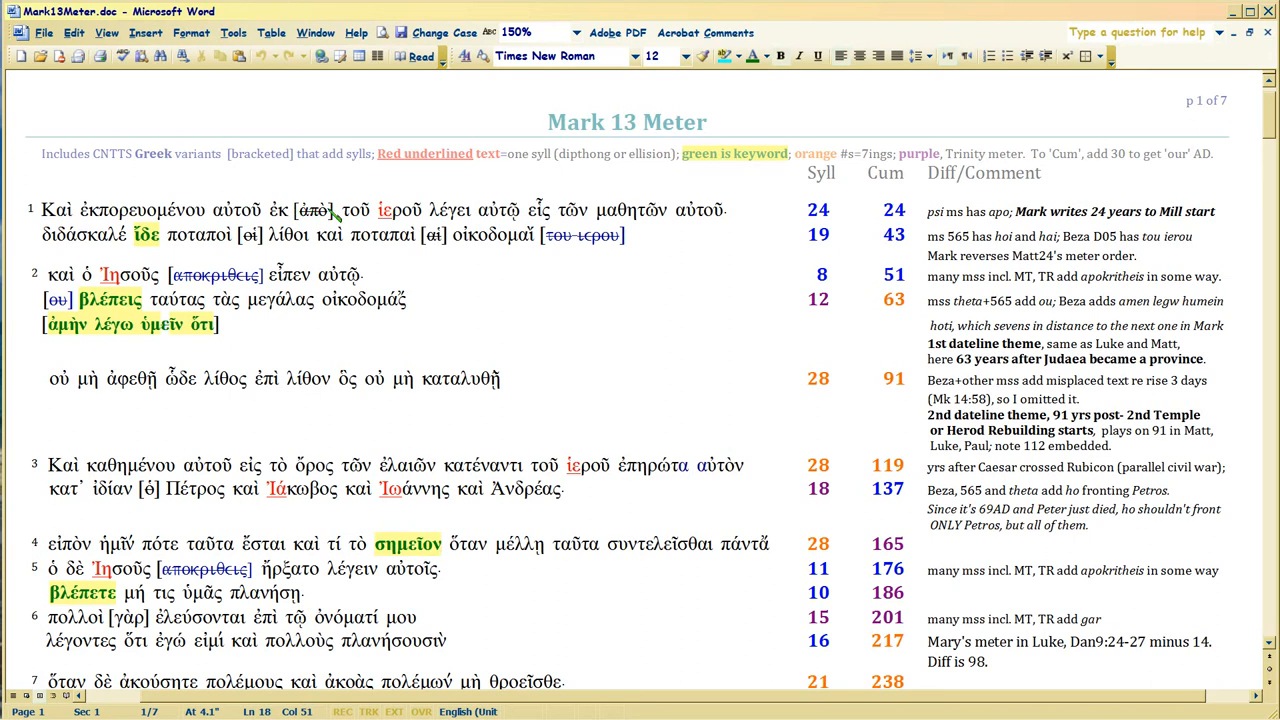
left_click(336, 210)
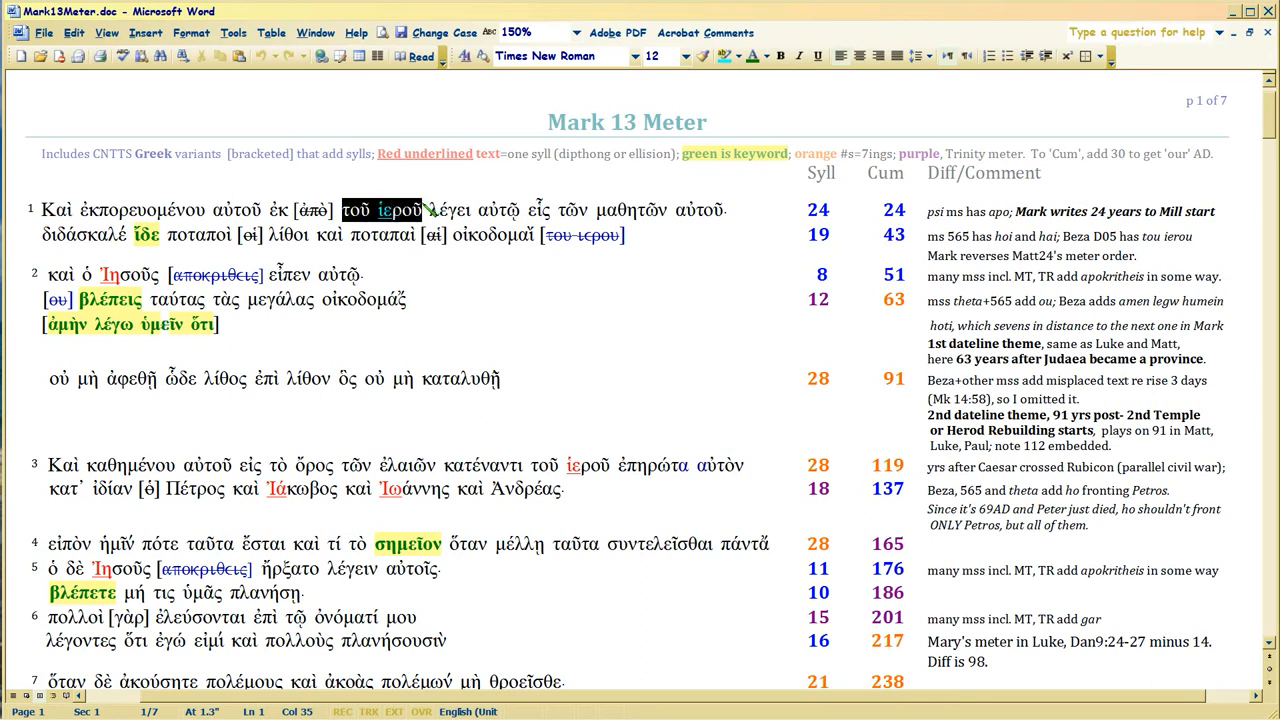
left_click(424, 210)
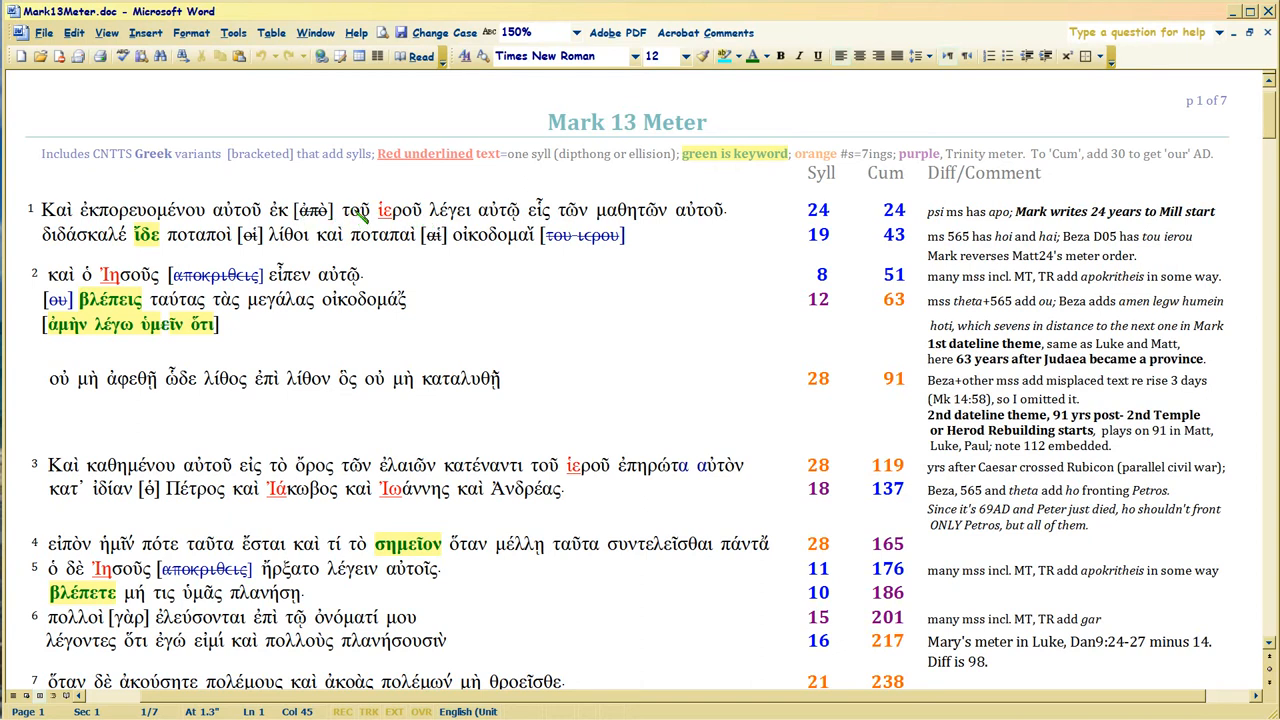
left_click(360, 210)
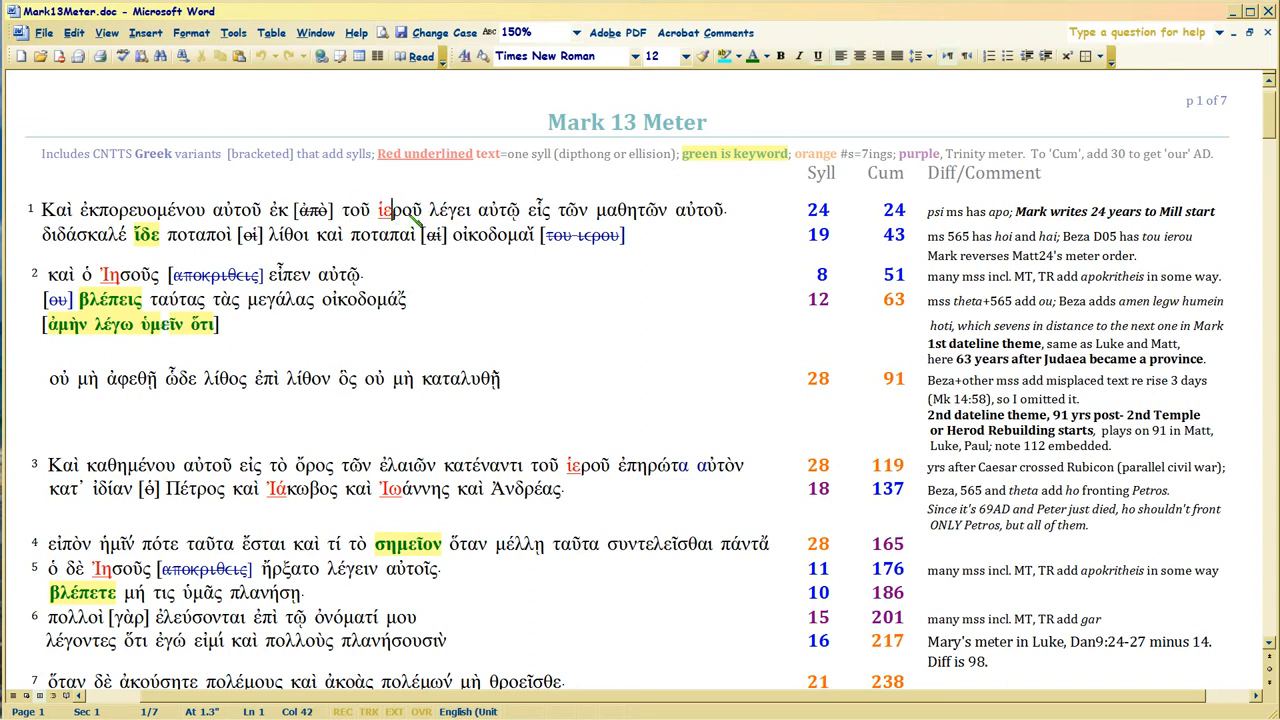
left_click(398, 210)
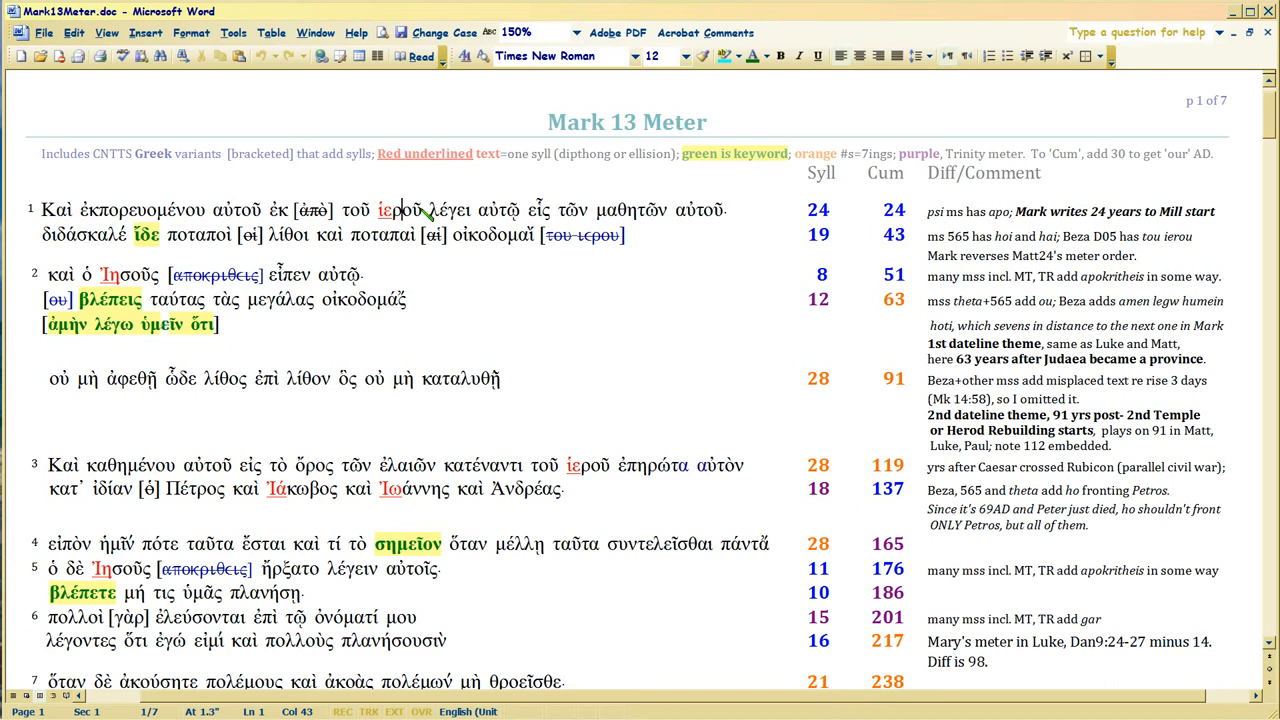
left_click(404, 210)
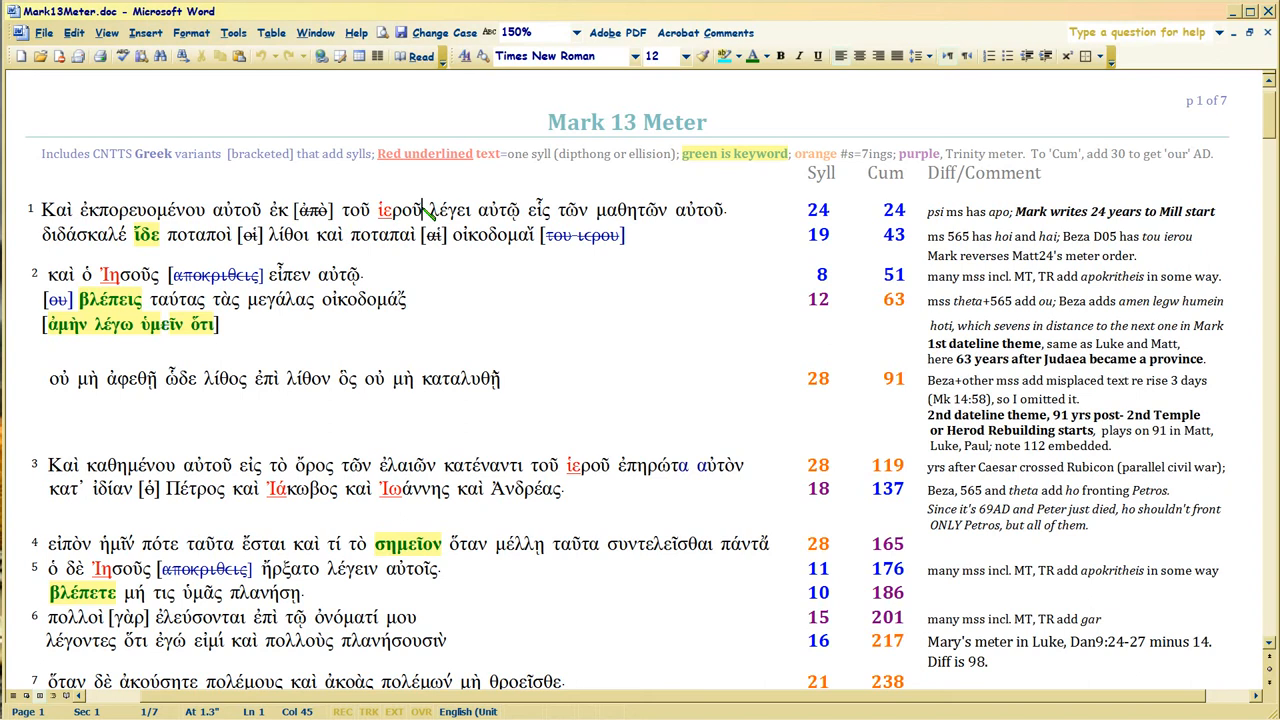
mouse_move(552, 164)
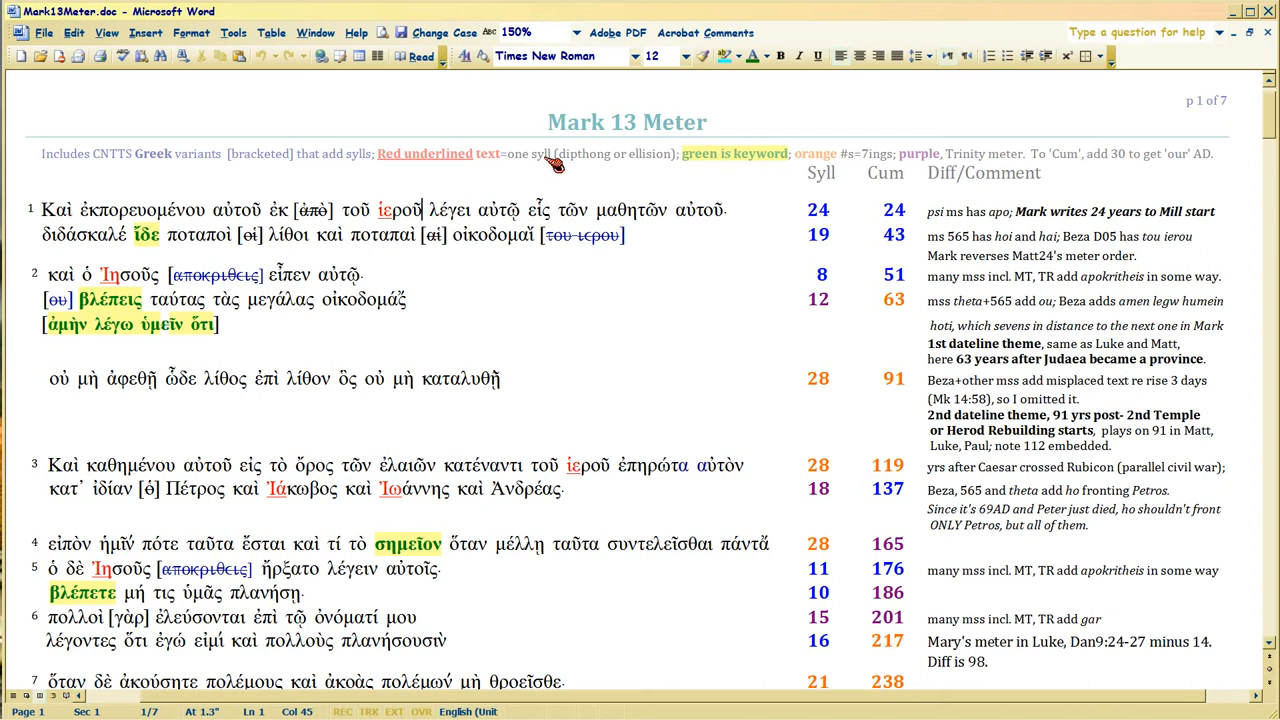
mouse_move(560, 132)
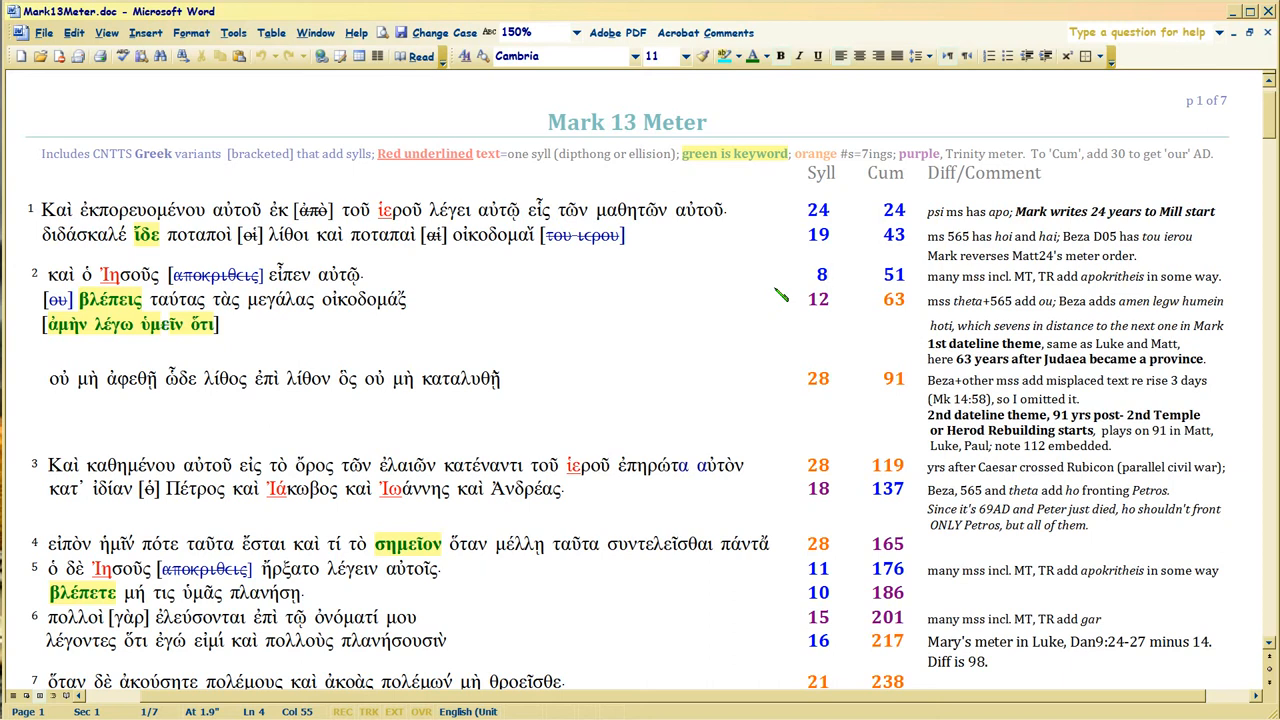
mouse_move(868, 296)
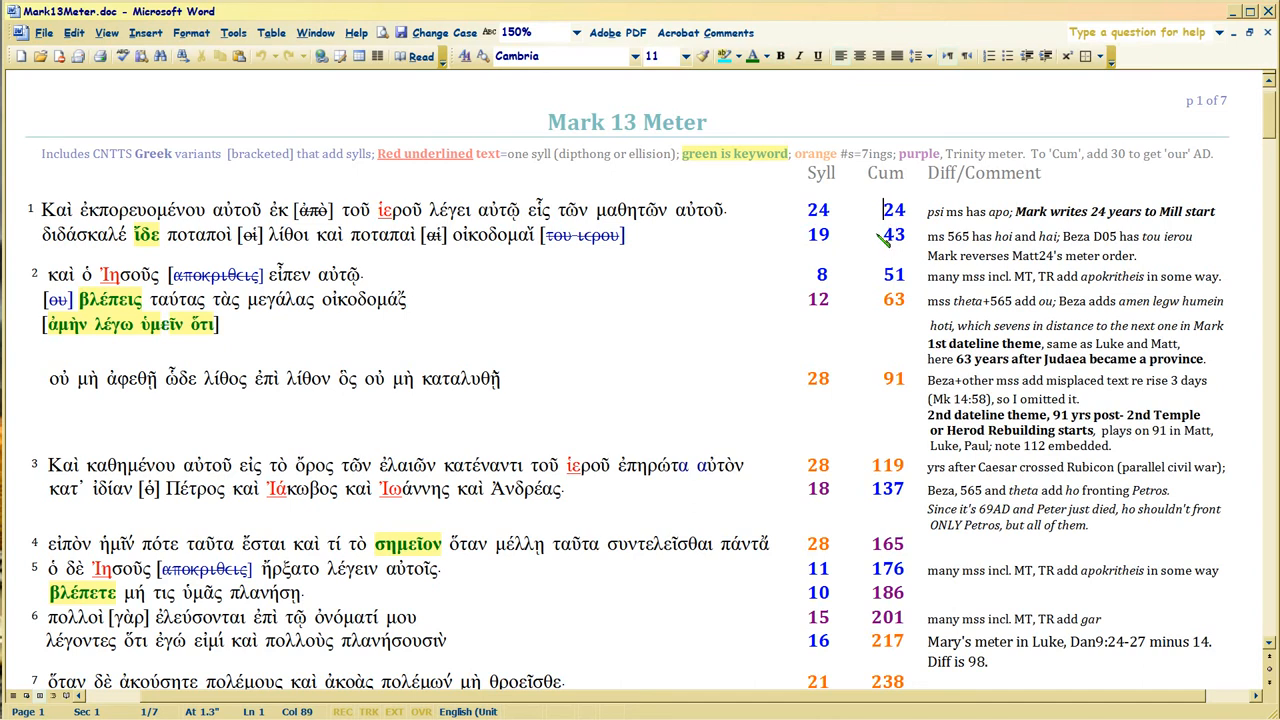
left_click(882, 236)
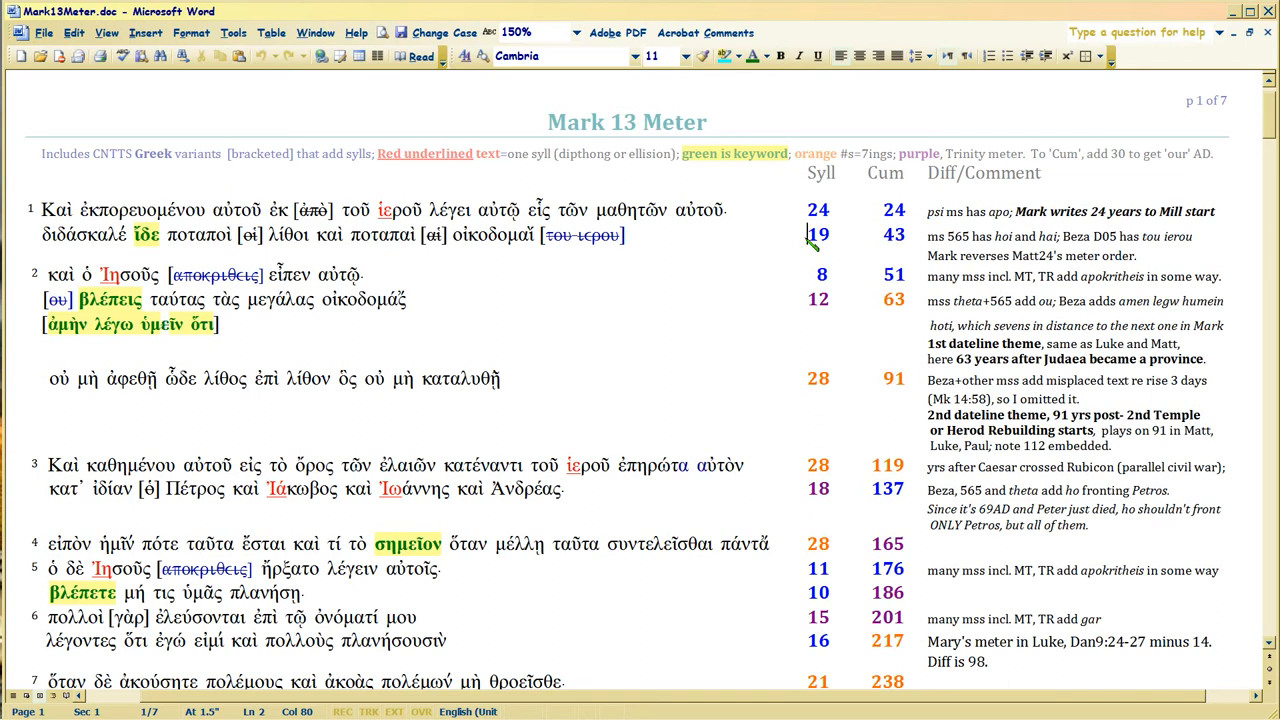
mouse_move(742, 212)
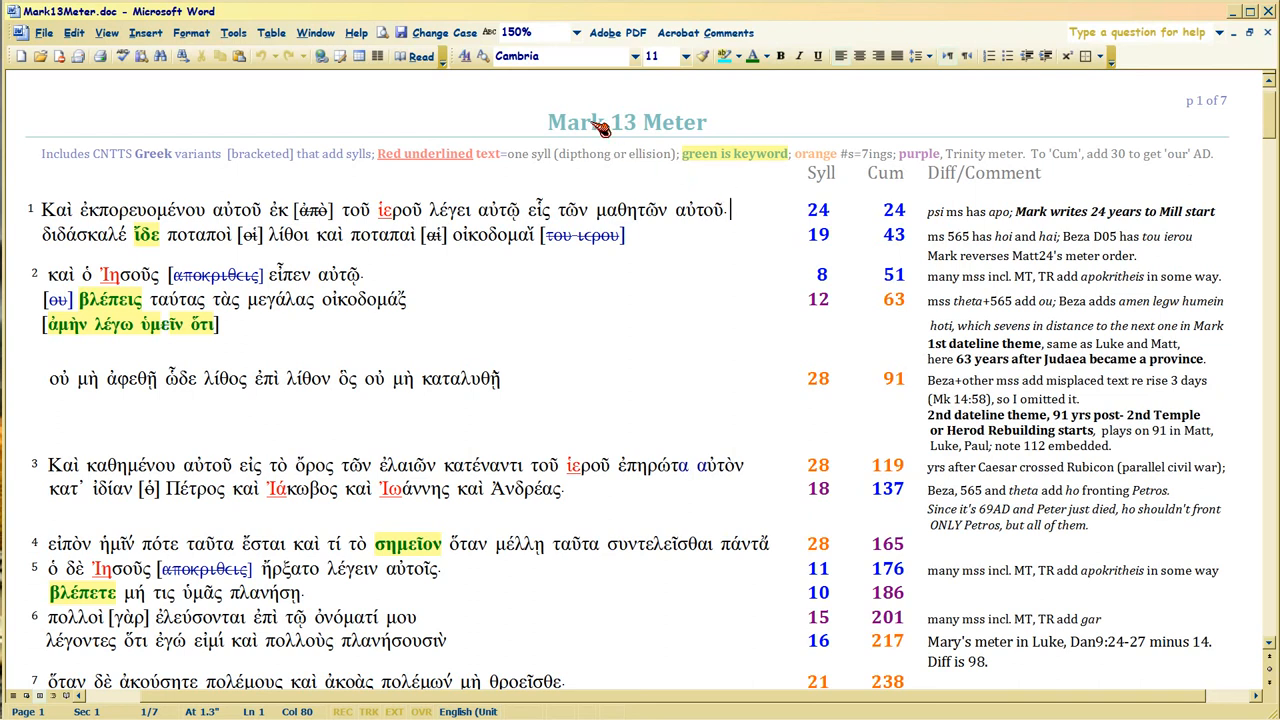
mouse_move(748, 210)
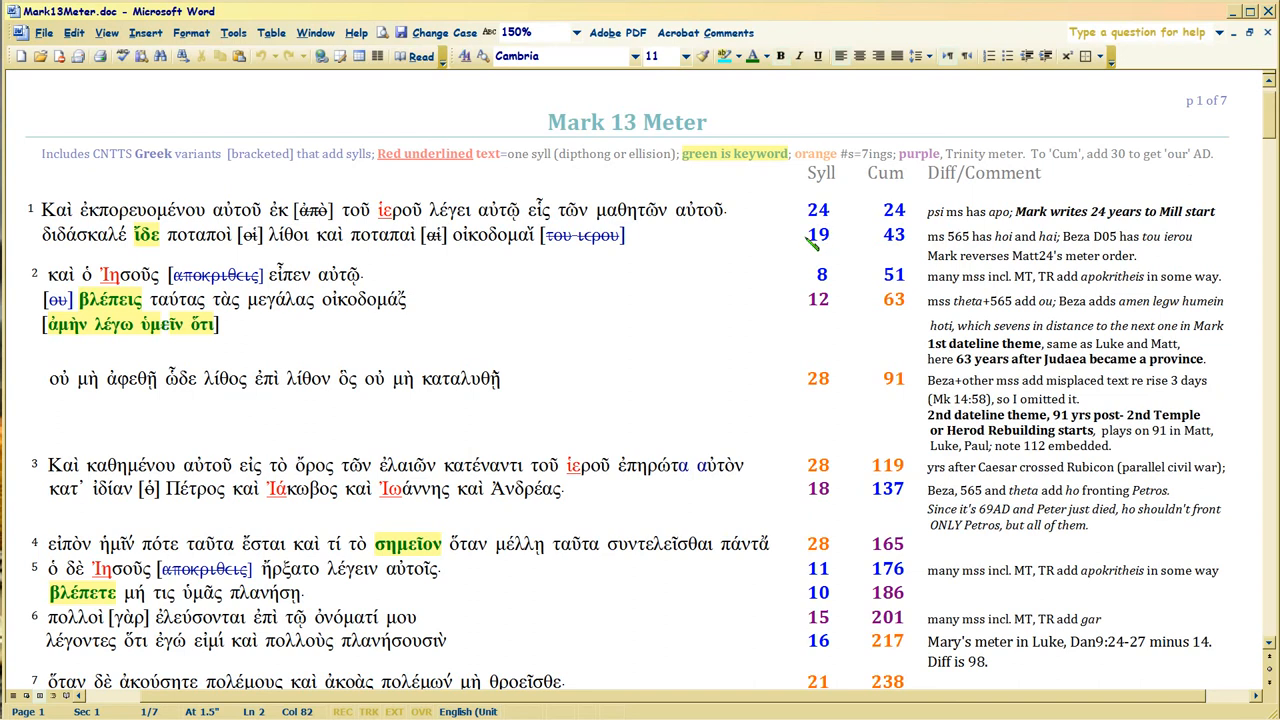
left_click(806, 234)
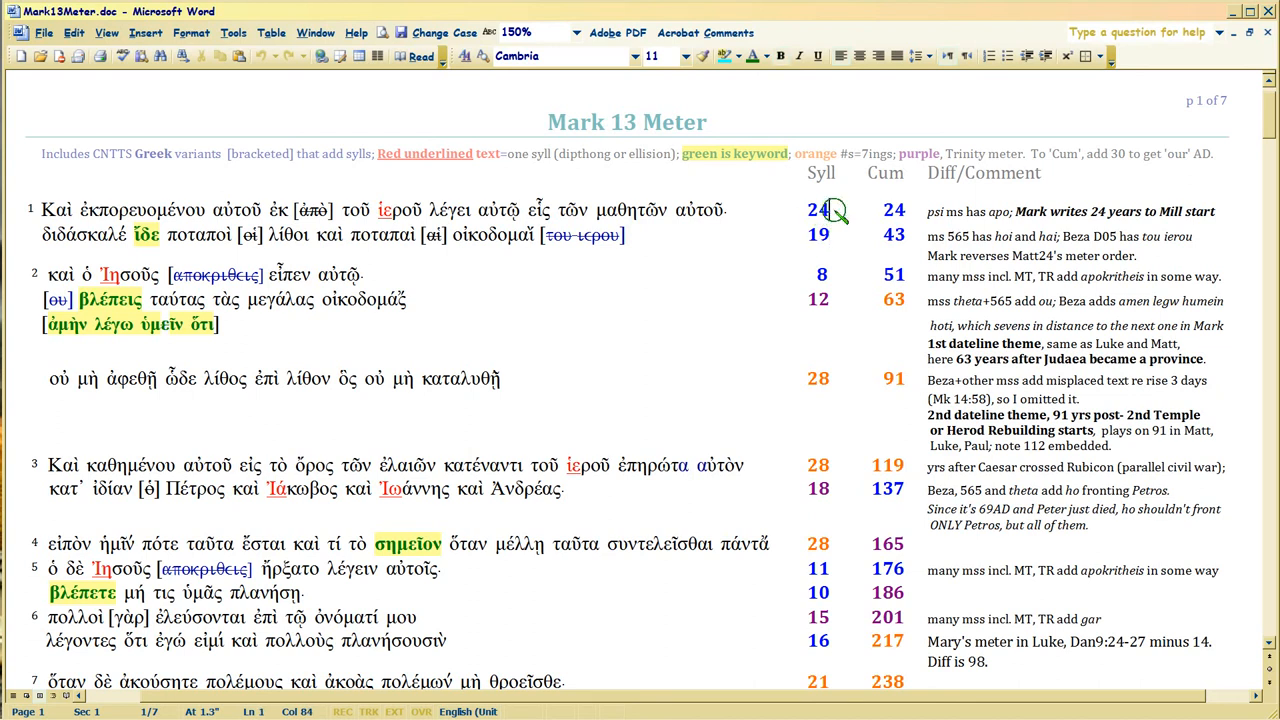
mouse_move(832, 210)
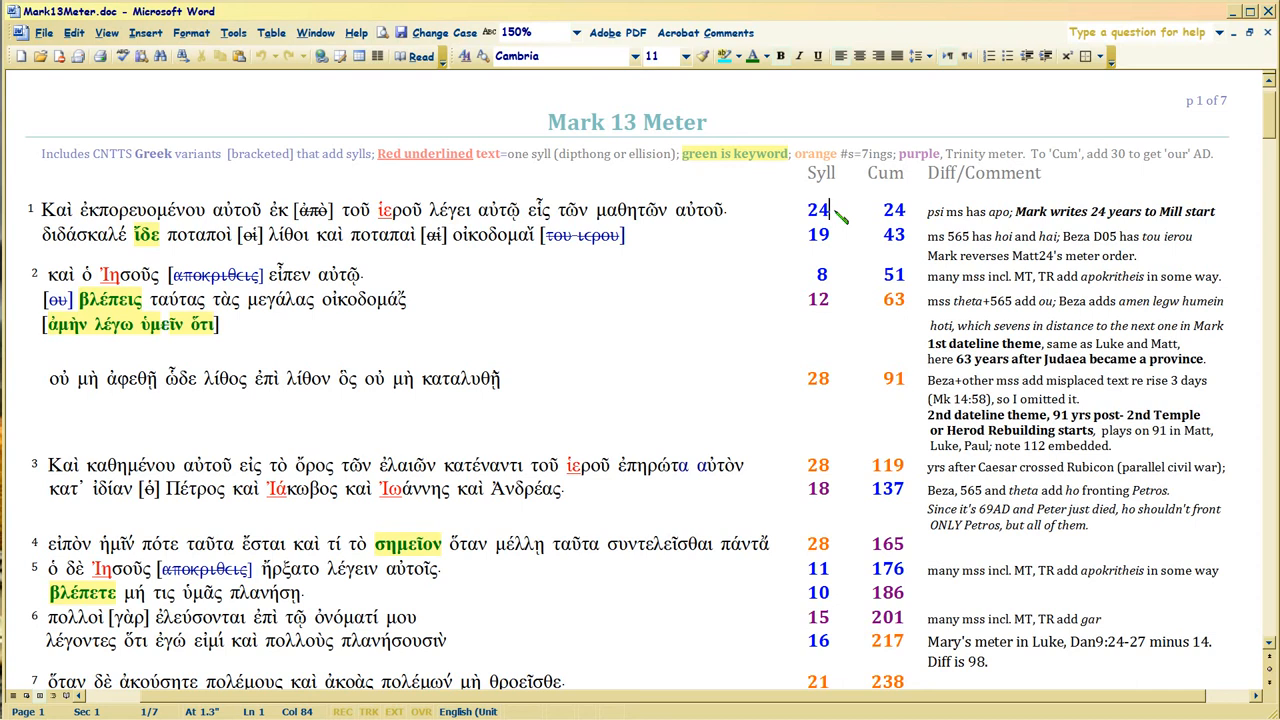
mouse_move(520, 316)
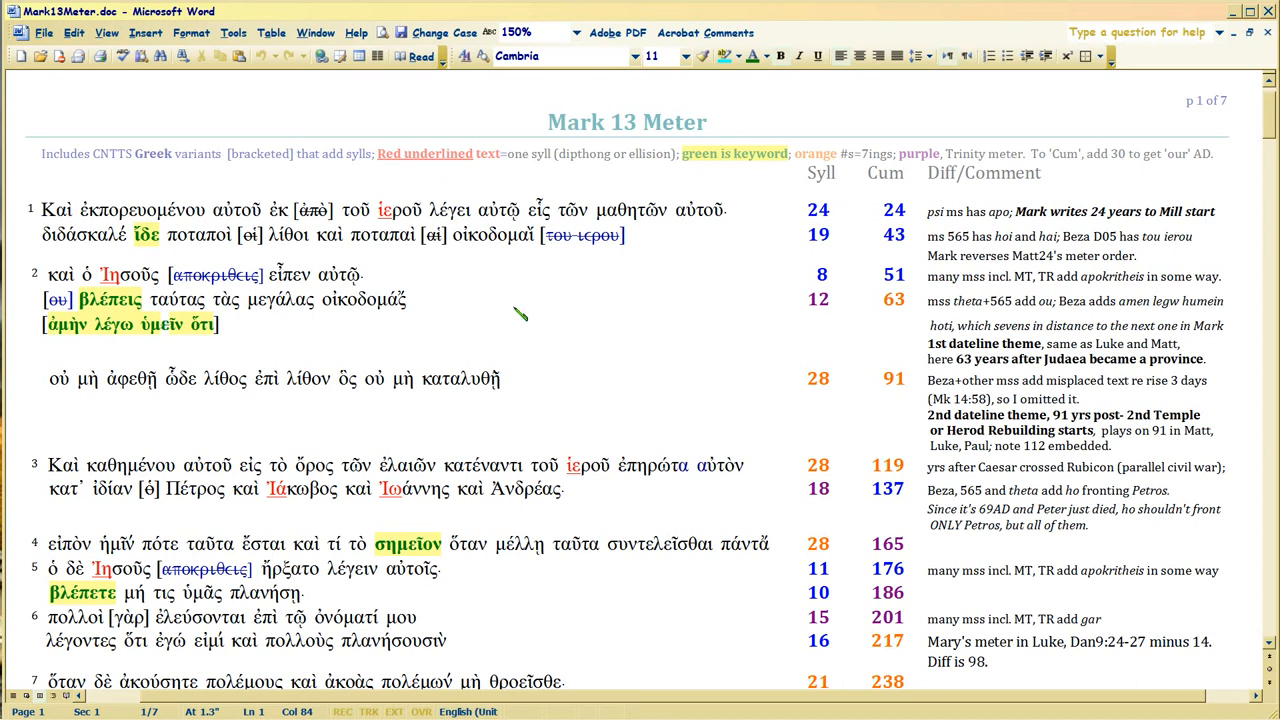
mouse_move(810, 210)
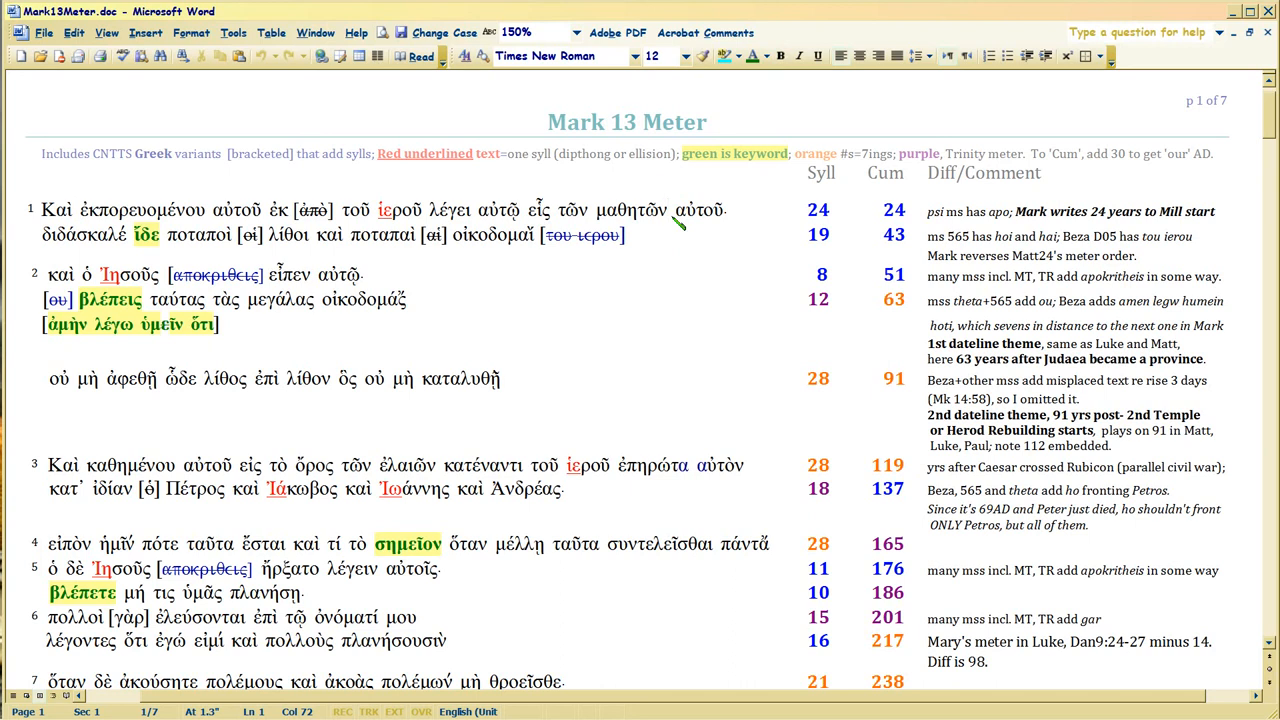
mouse_move(864, 222)
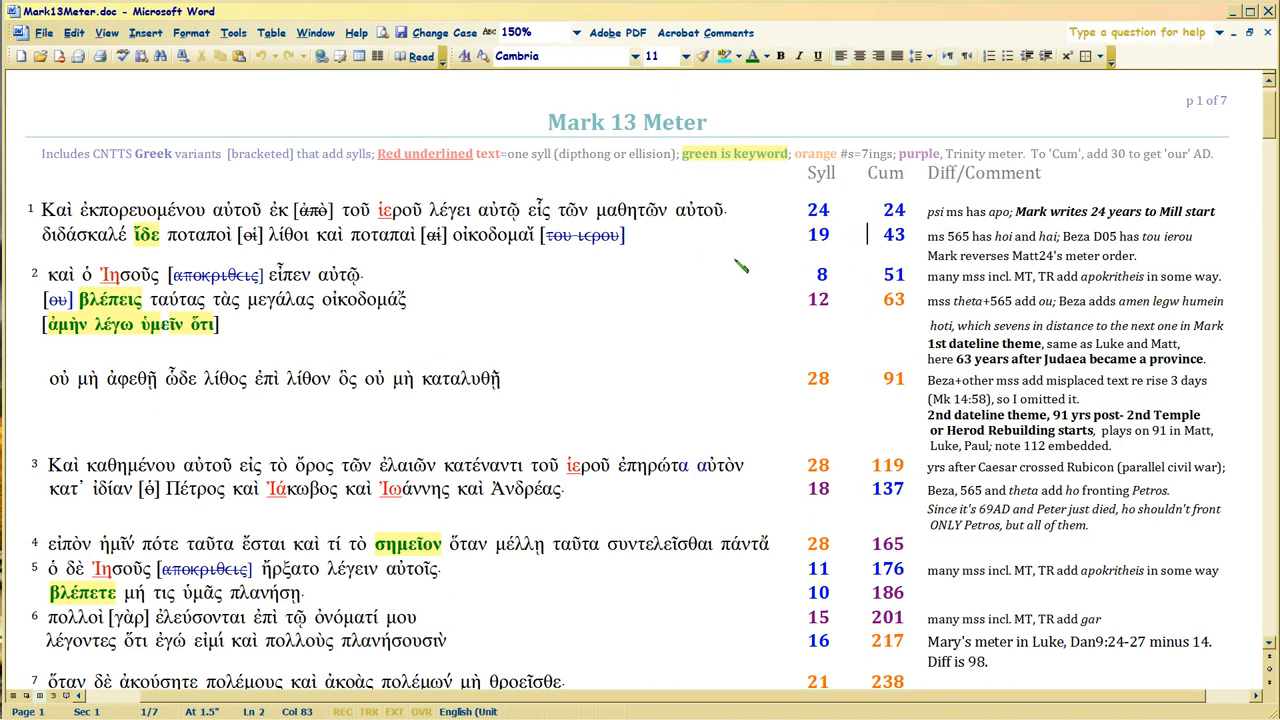
scroll("down", 3)
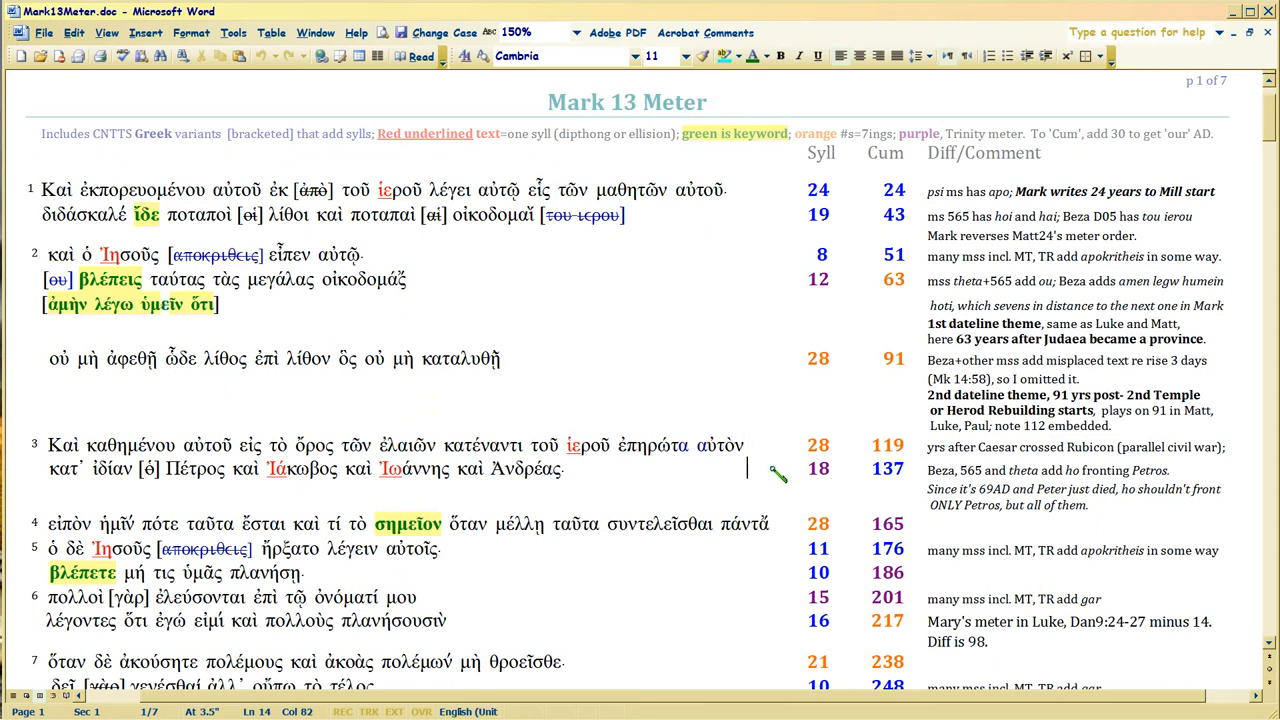
scroll("up", 3)
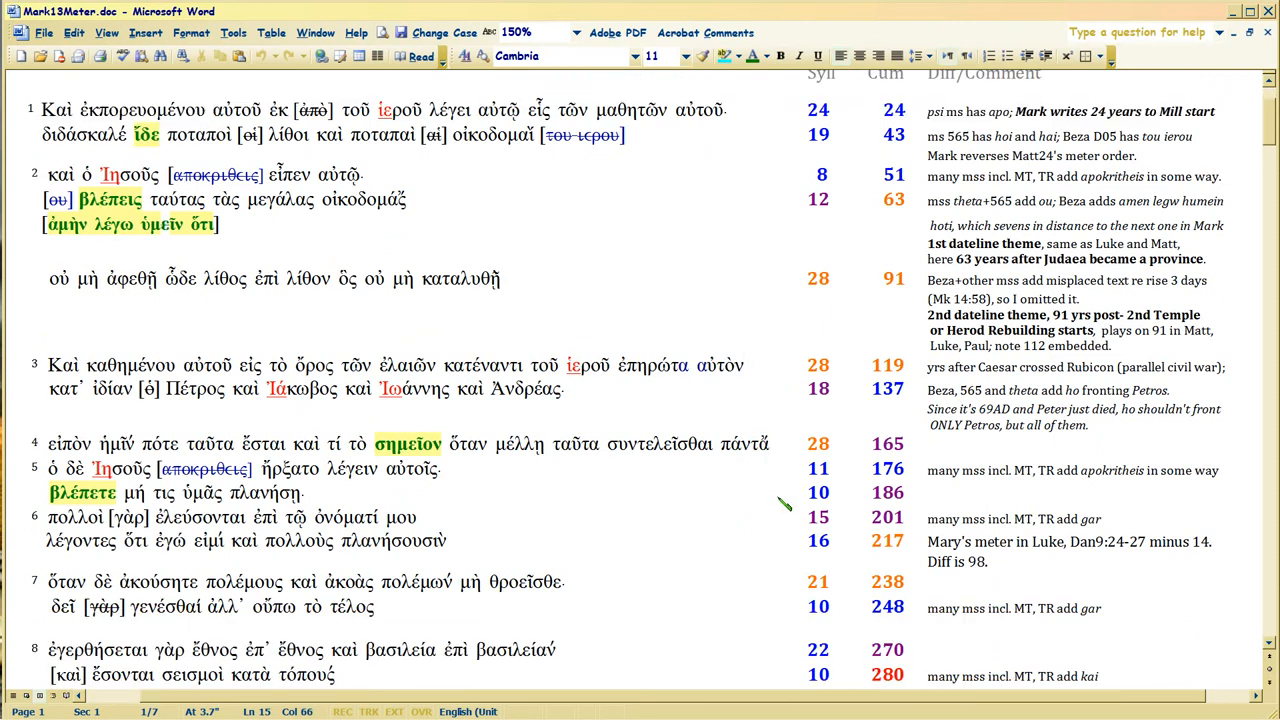
scroll("up", 3)
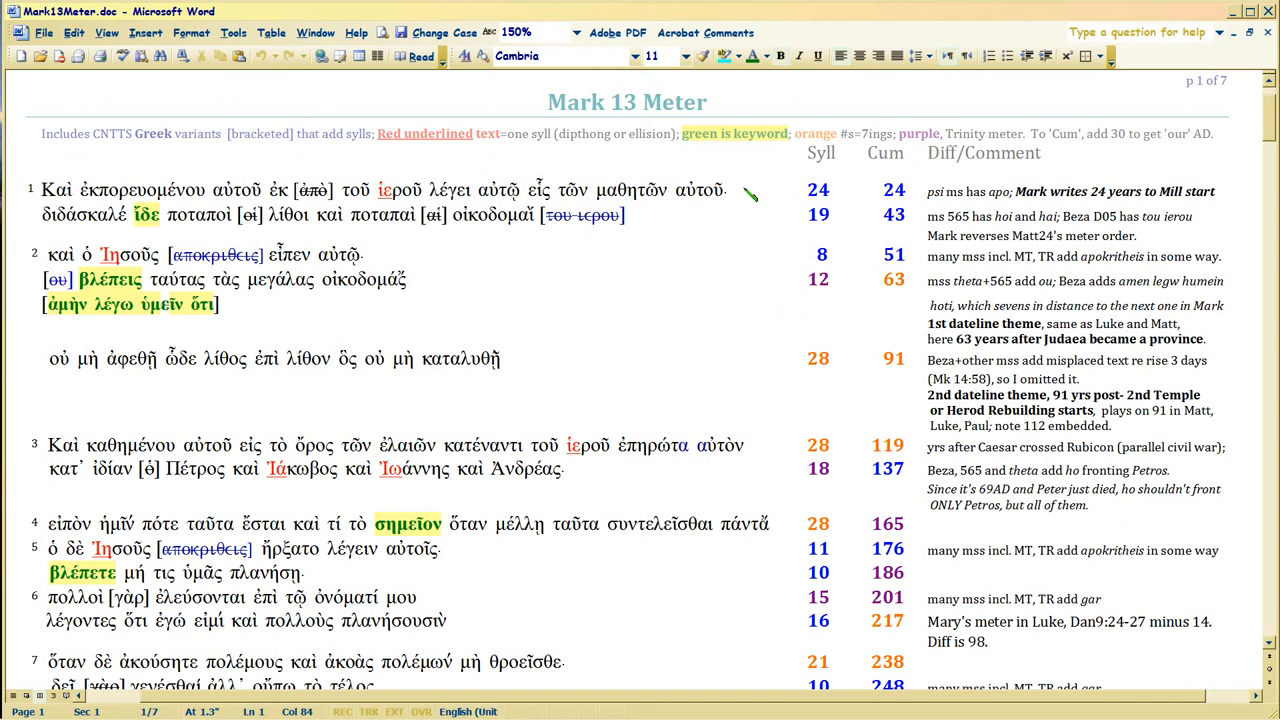
left_click(744, 188)
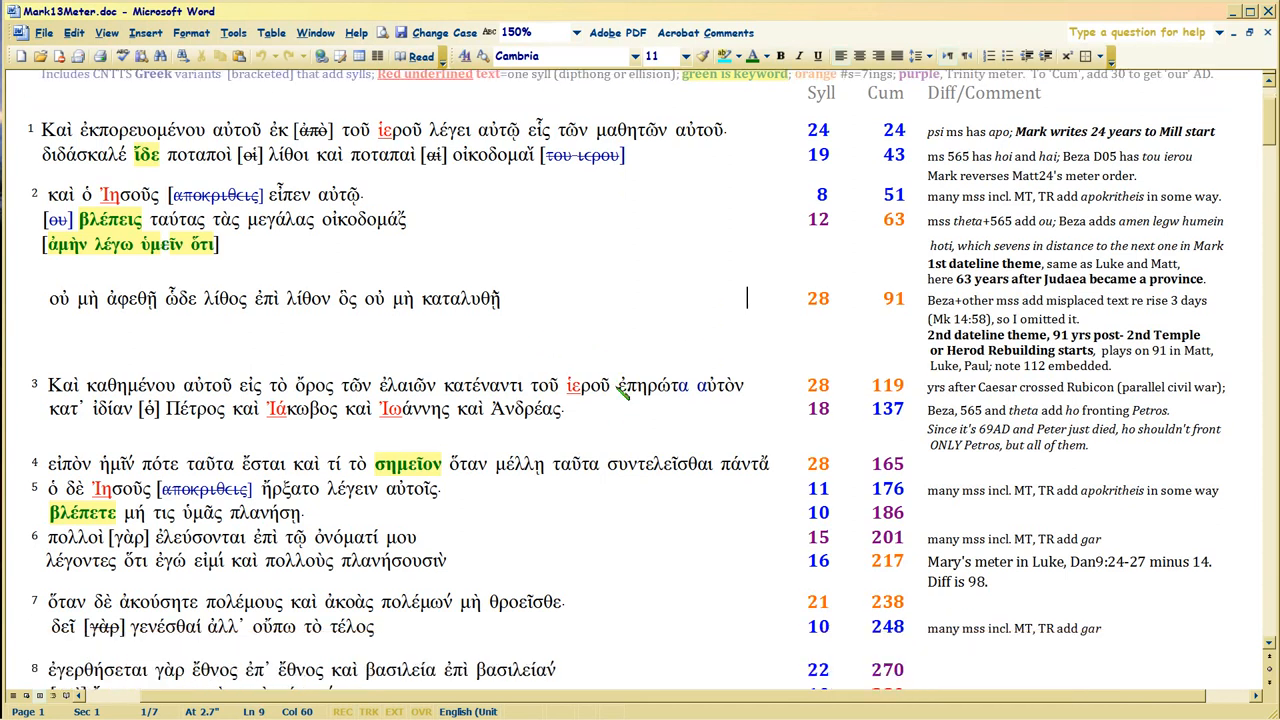
mouse_move(600, 376)
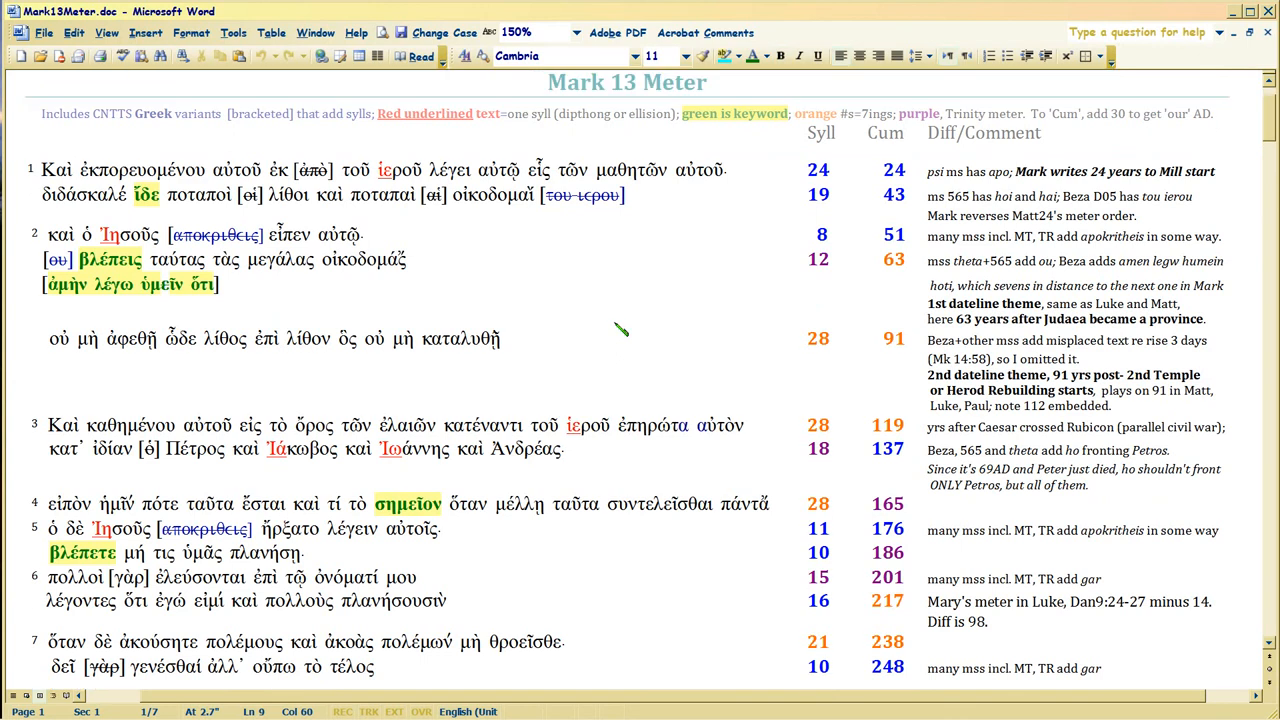
left_click(744, 338)
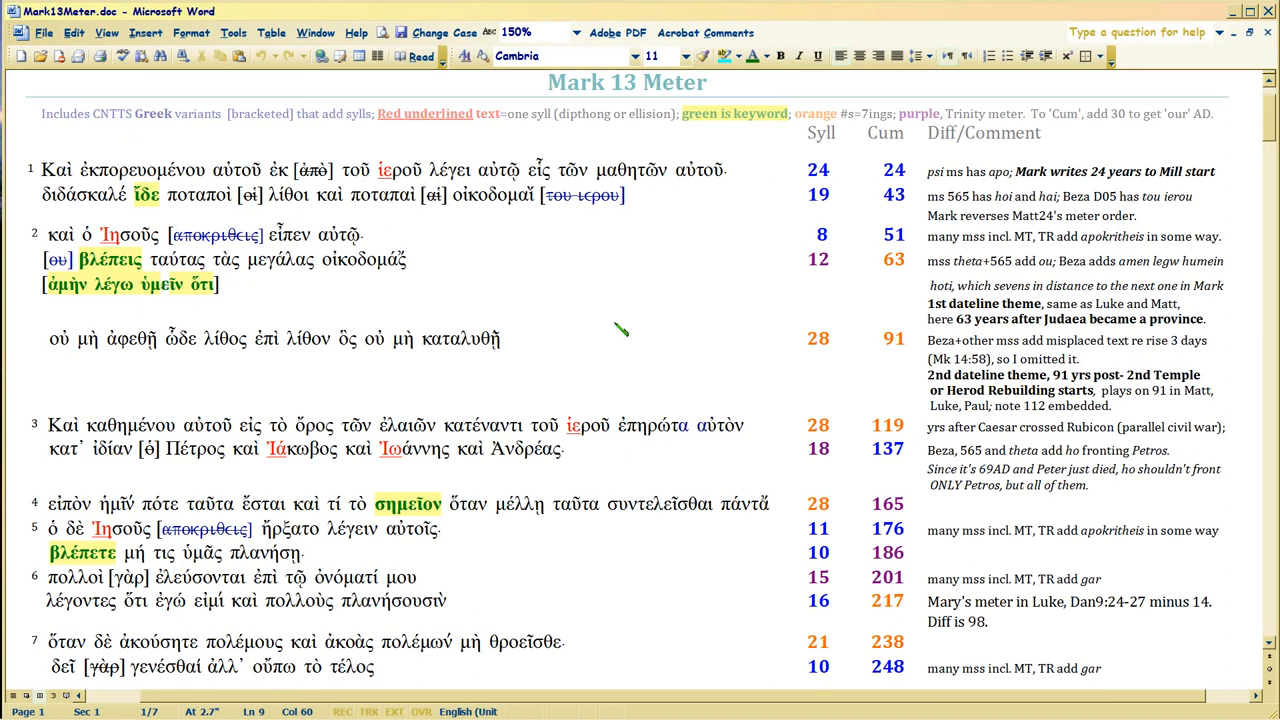
left_click(744, 338)
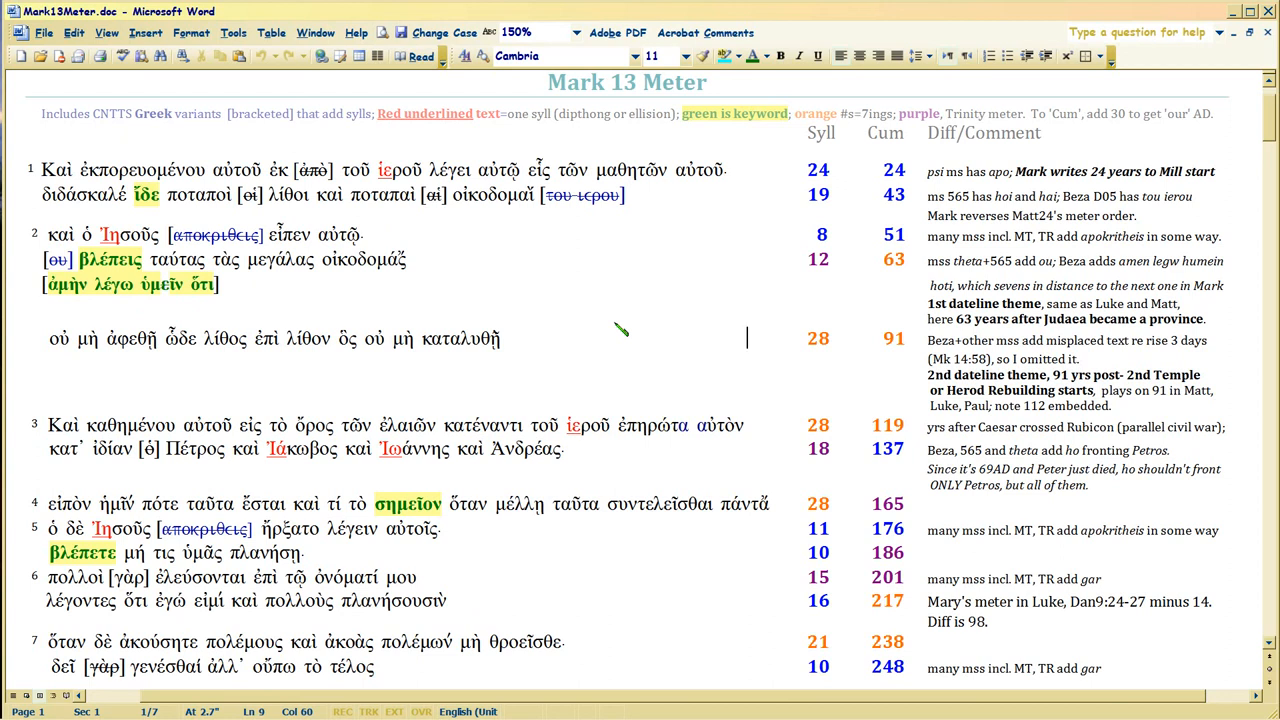
mouse_move(860, 356)
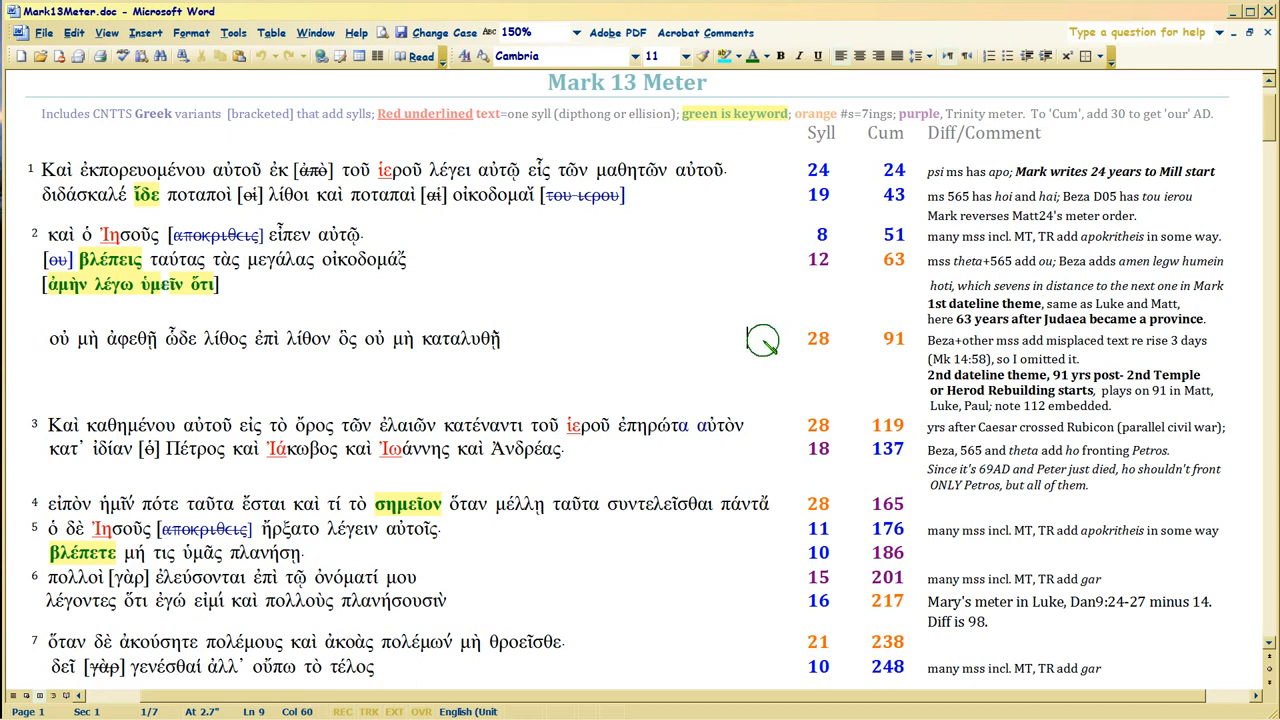
mouse_move(764, 340)
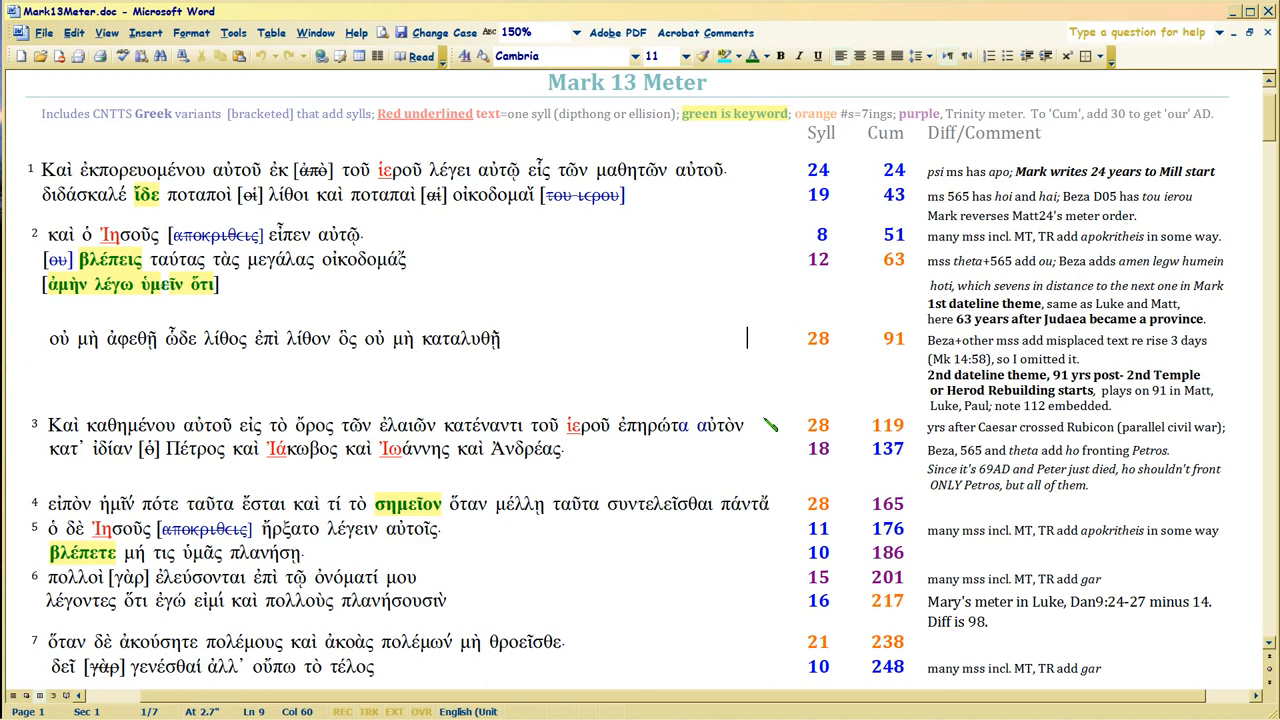
scroll("down", 3)
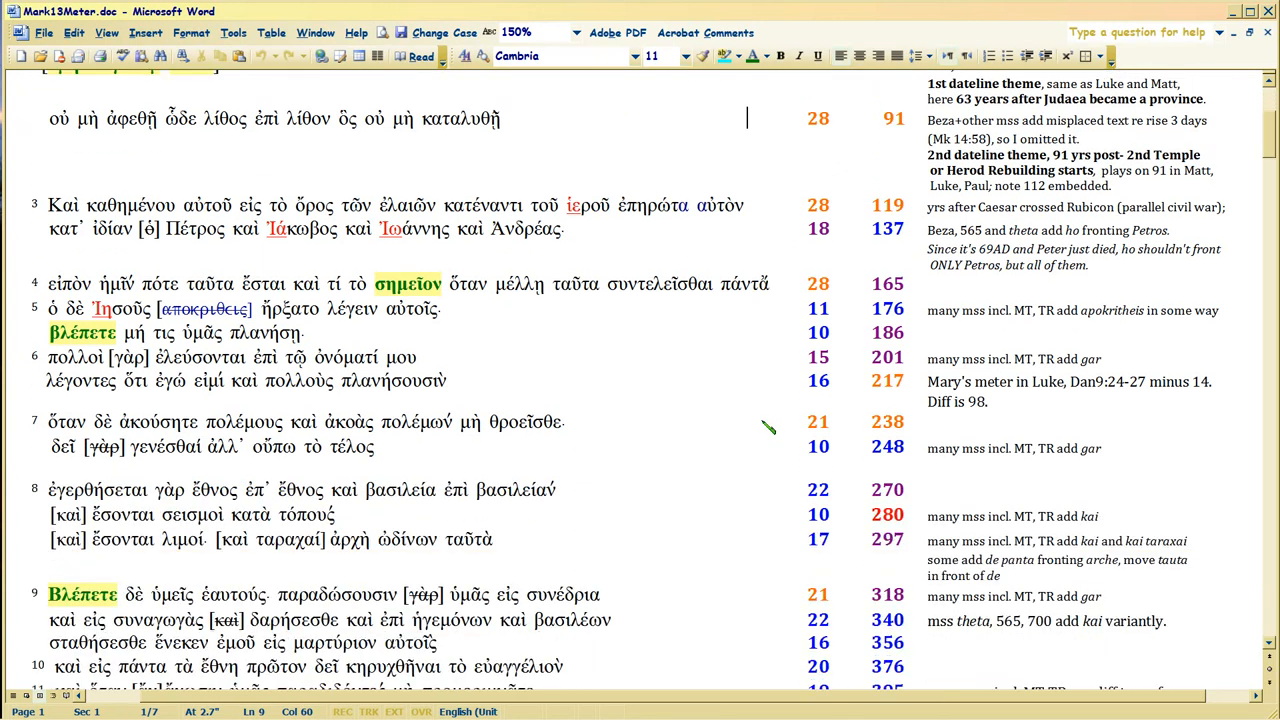
scroll("down", 3)
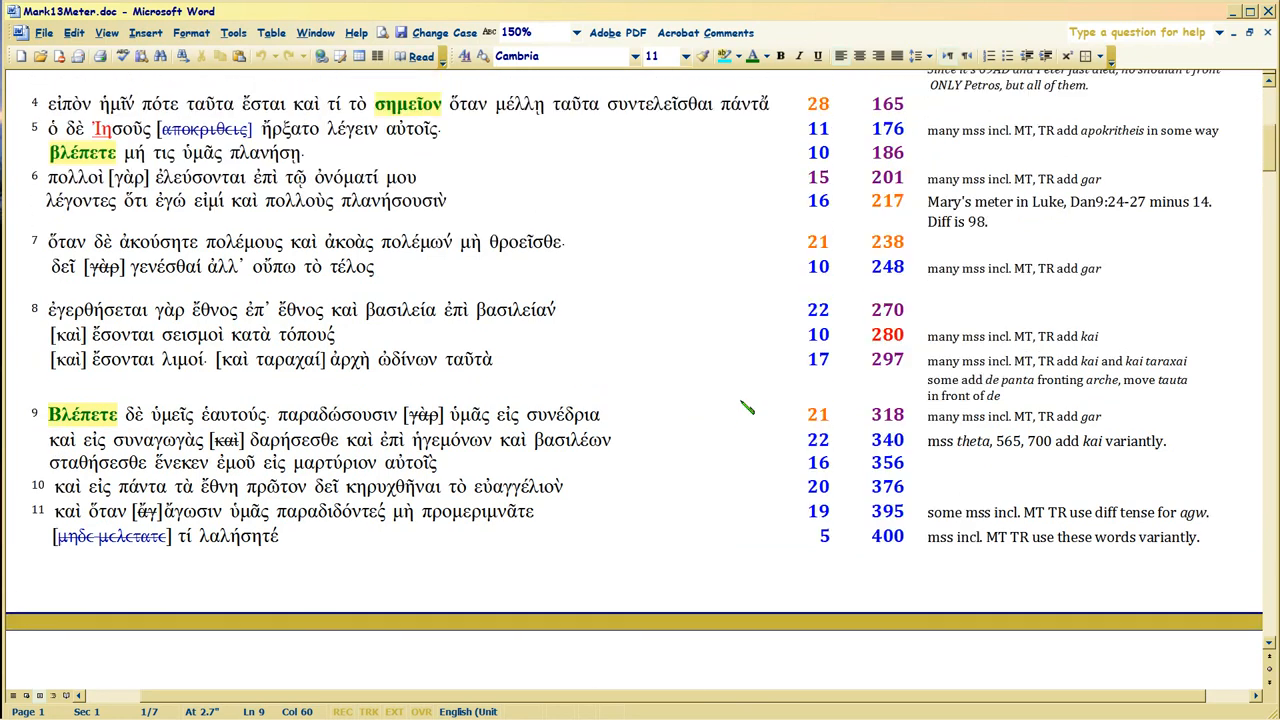
mouse_move(32, 310)
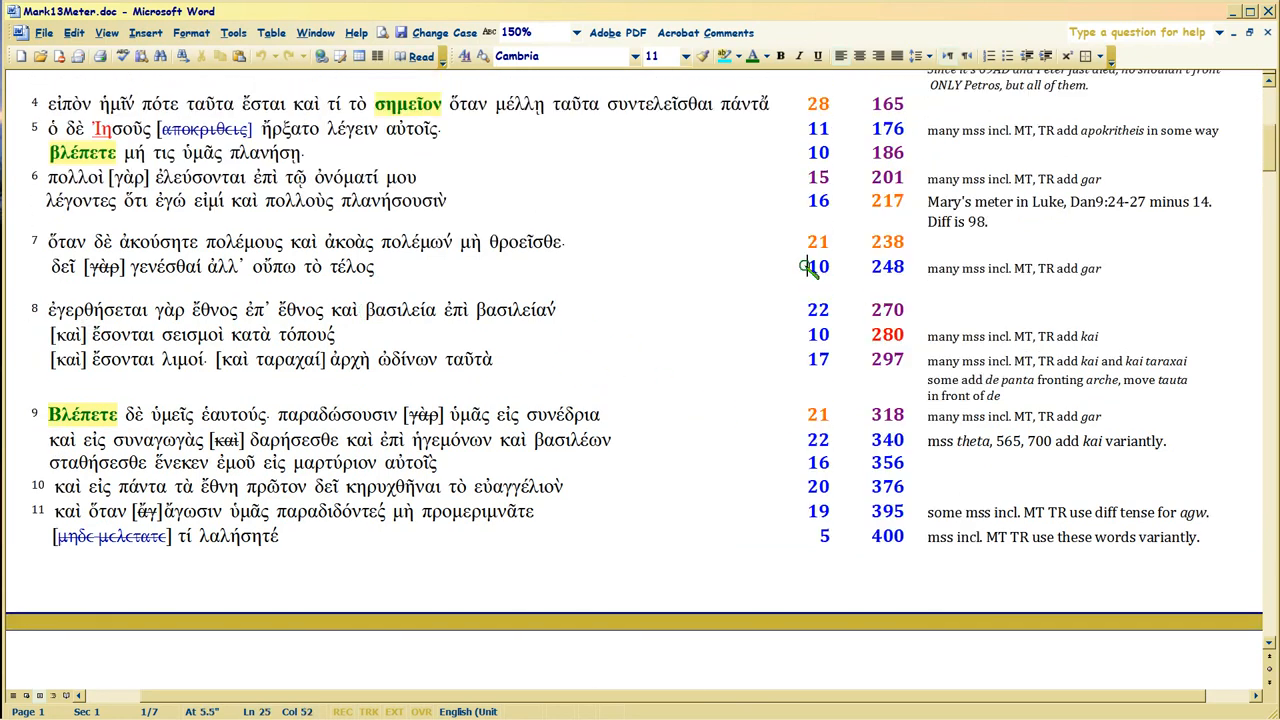
scroll("up", 3)
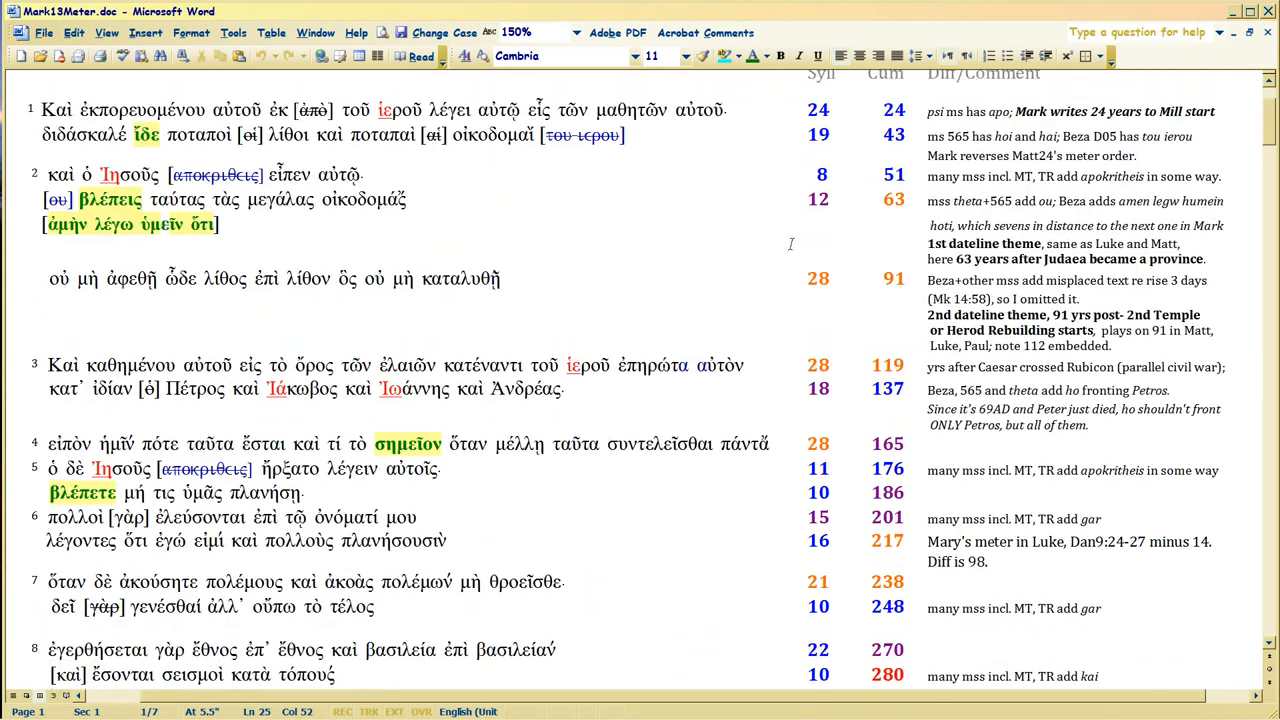
scroll("up", 3)
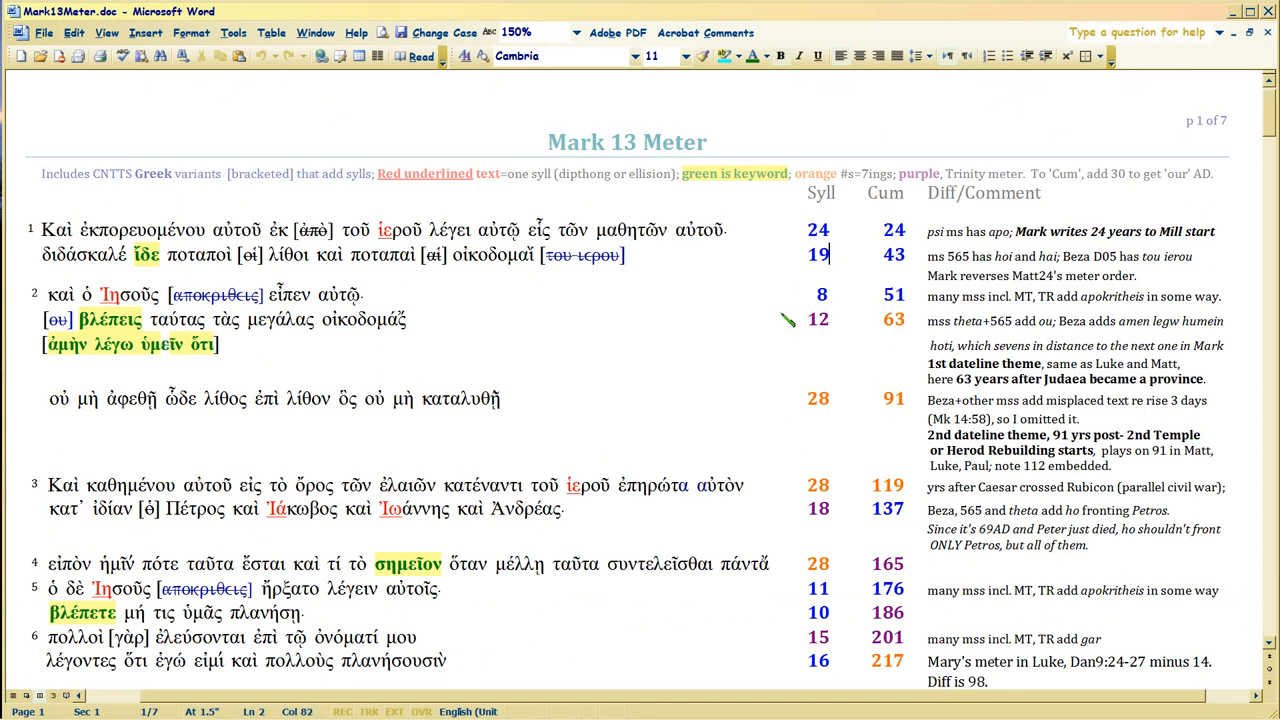
scroll("down", 3)
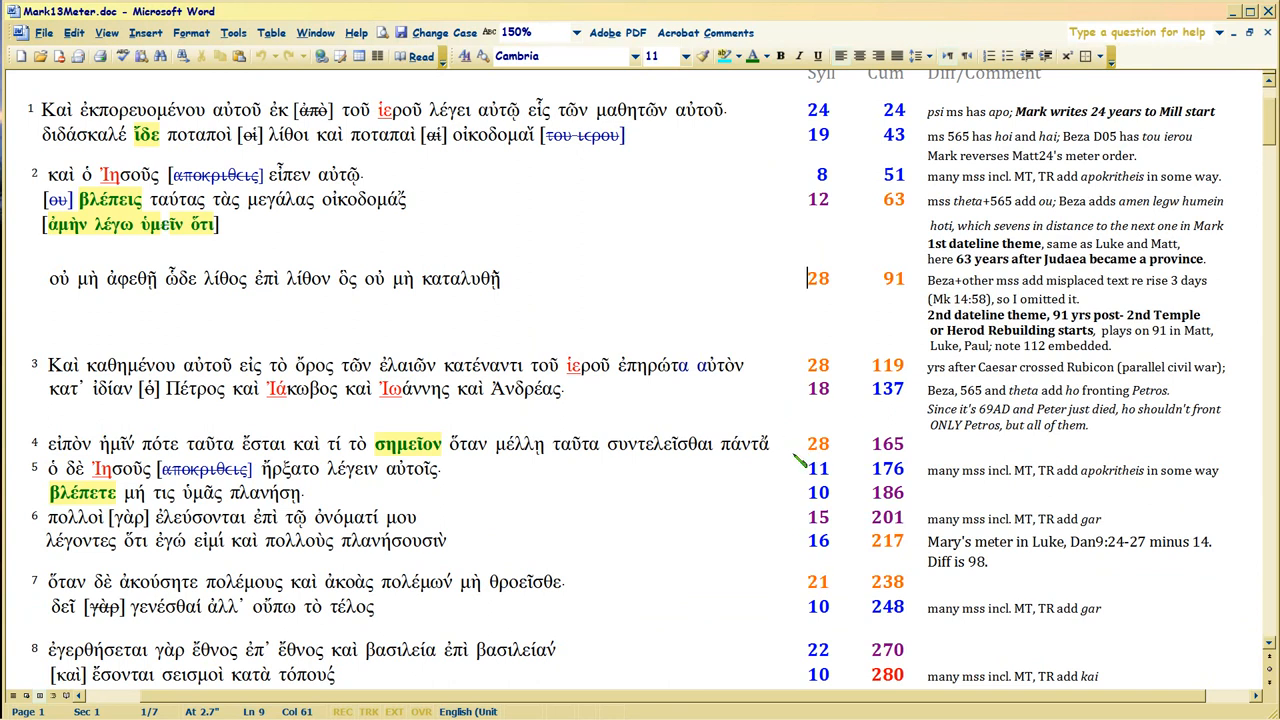
scroll("down", 3)
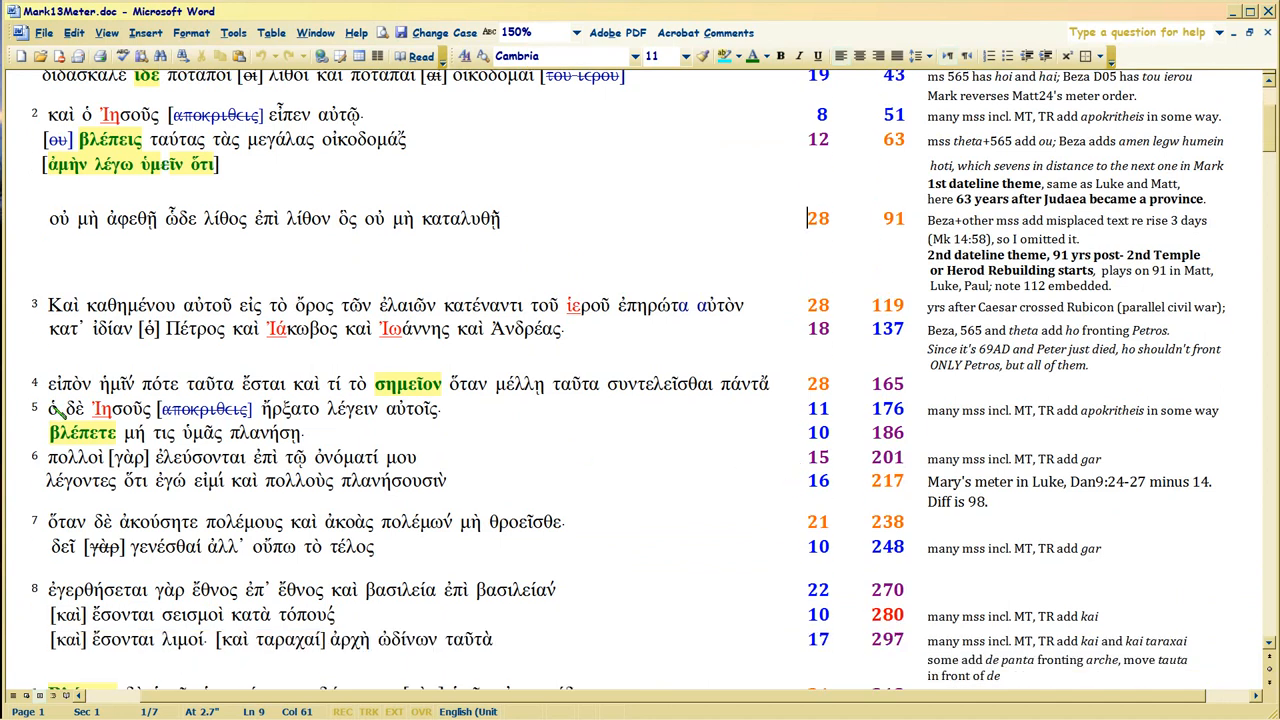
scroll("down", 3)
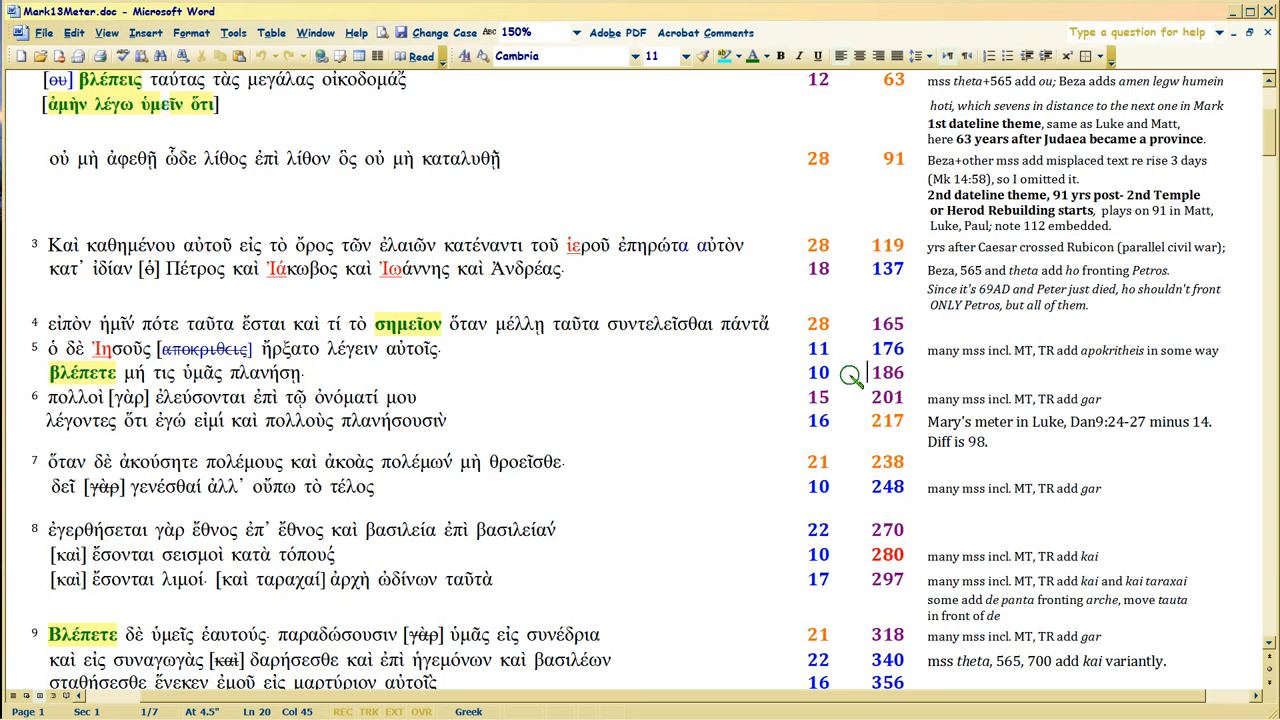
mouse_move(856, 382)
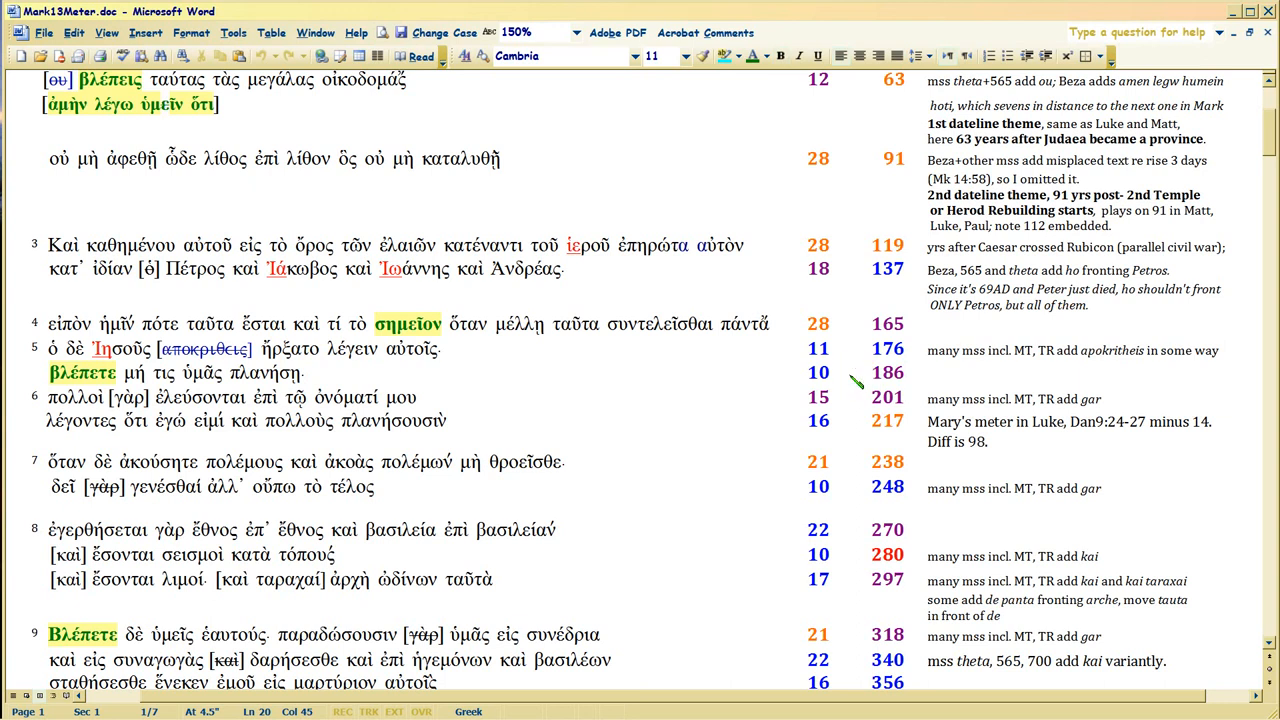
mouse_move(660, 396)
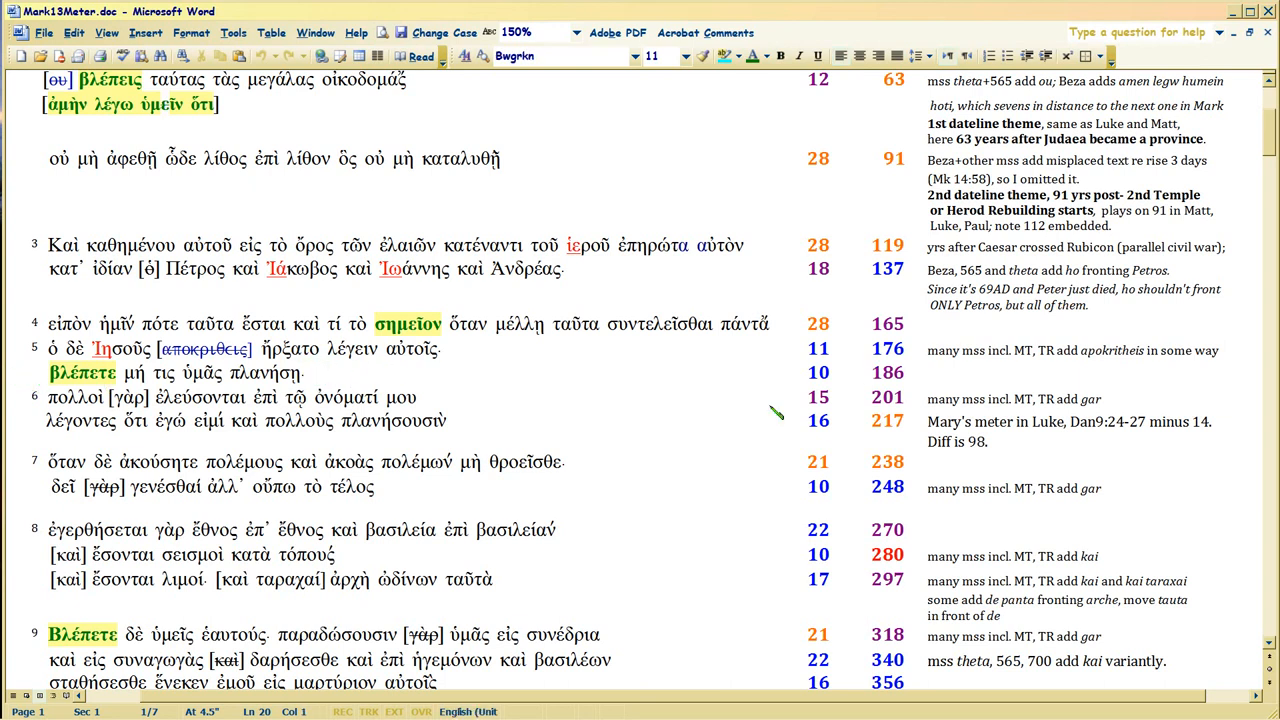
mouse_move(856, 378)
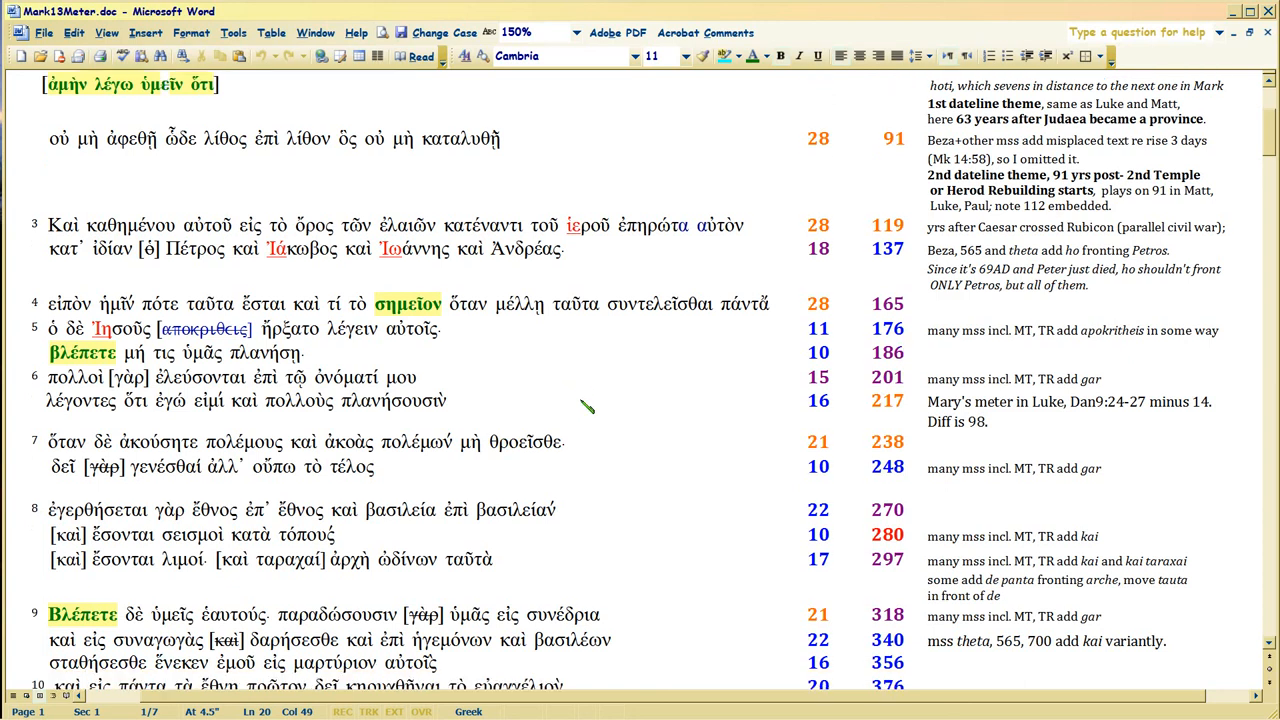
scroll("down", 3)
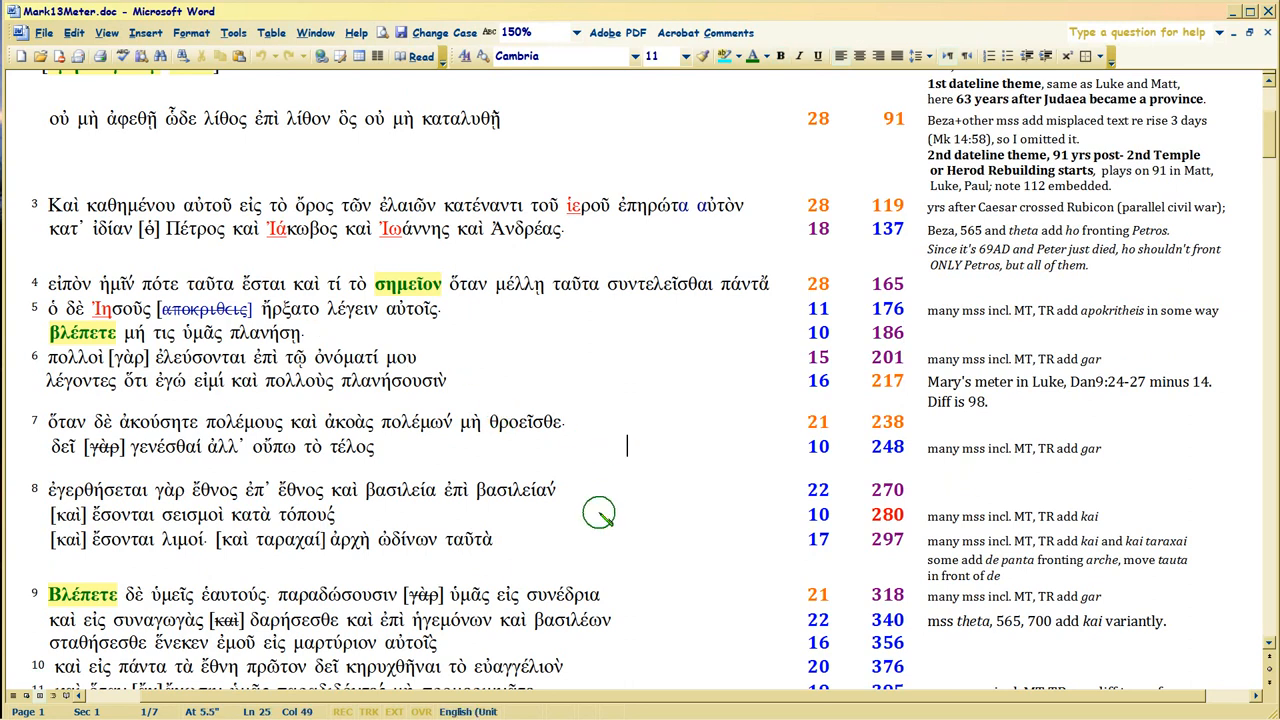
scroll("down", 3)
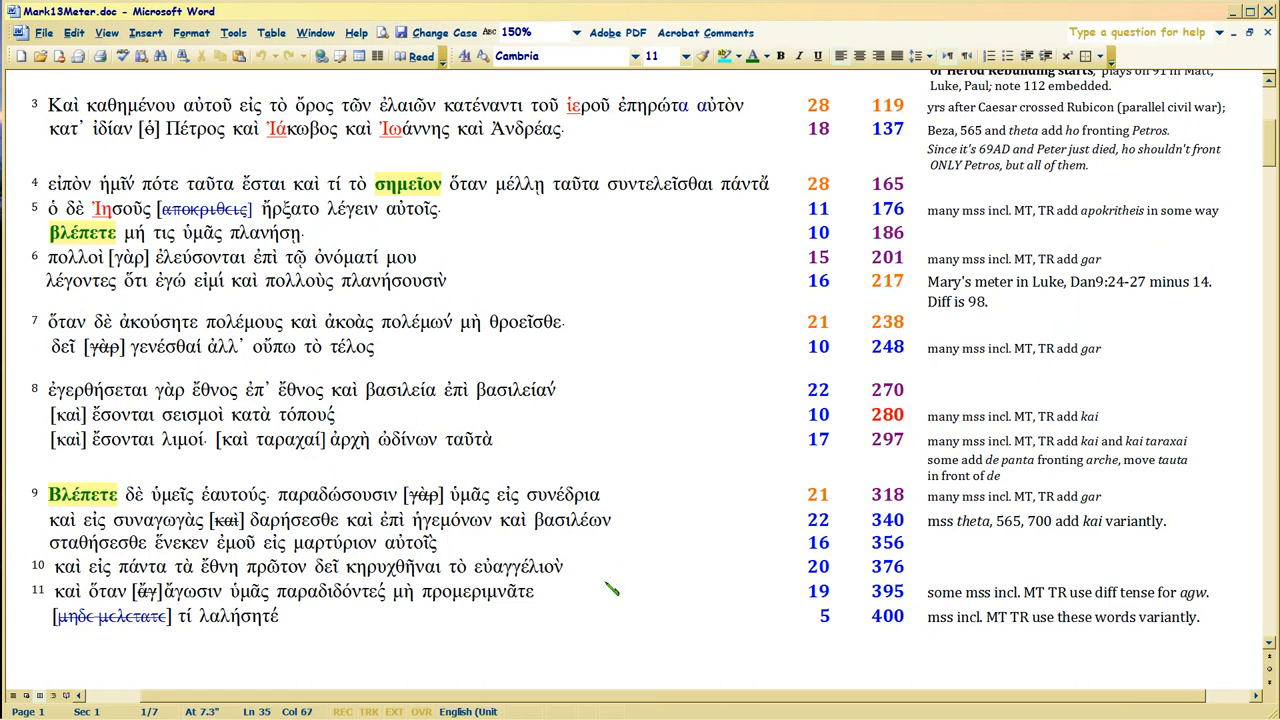
mouse_move(608, 430)
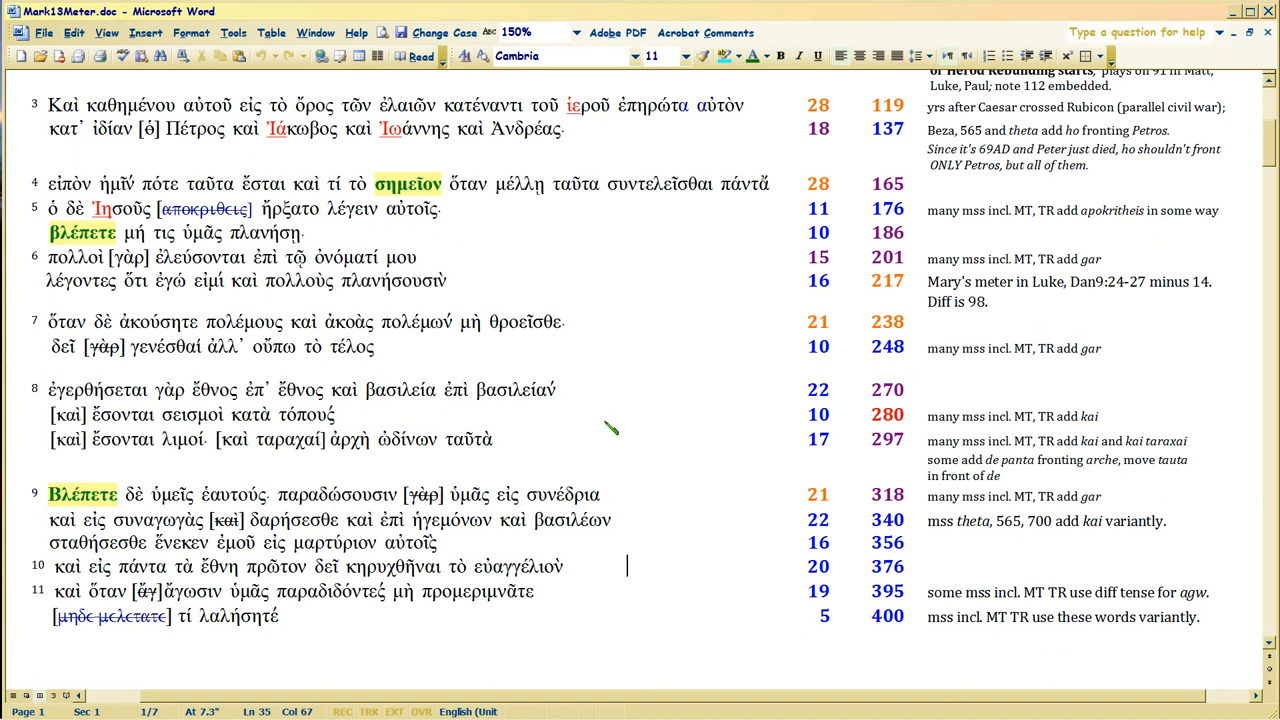
scroll("up", 3)
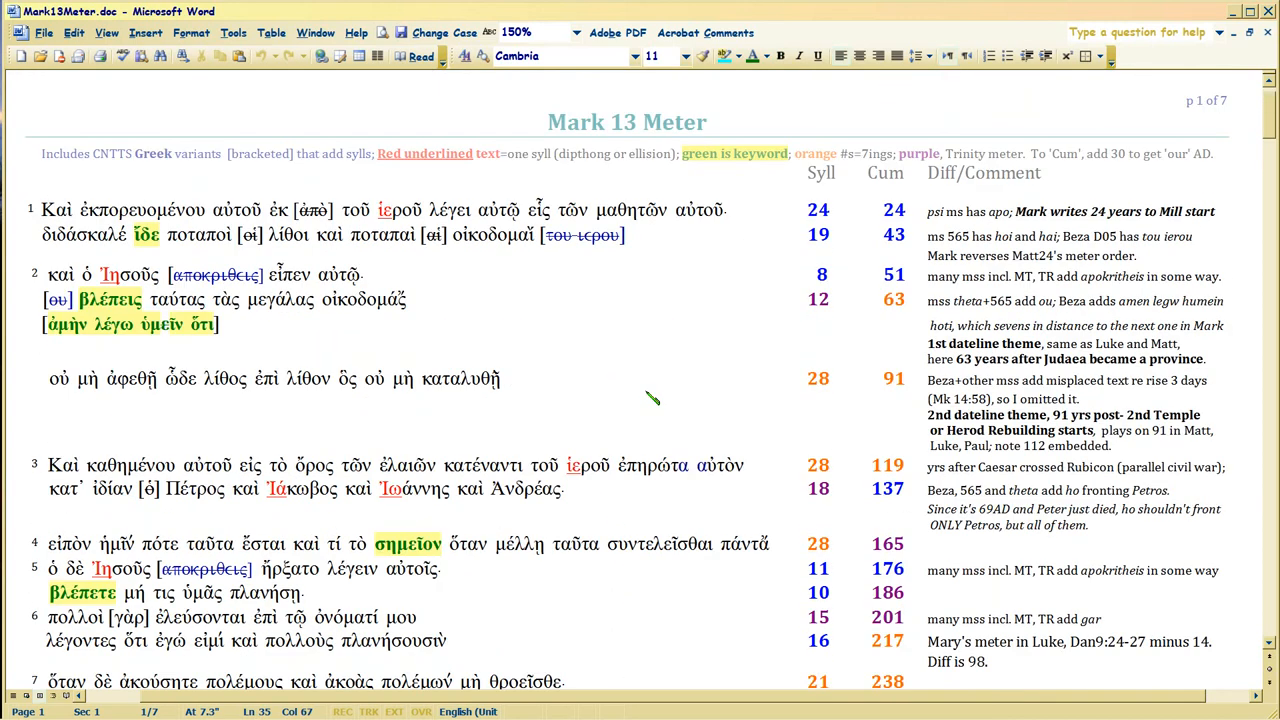
scroll("down", 3)
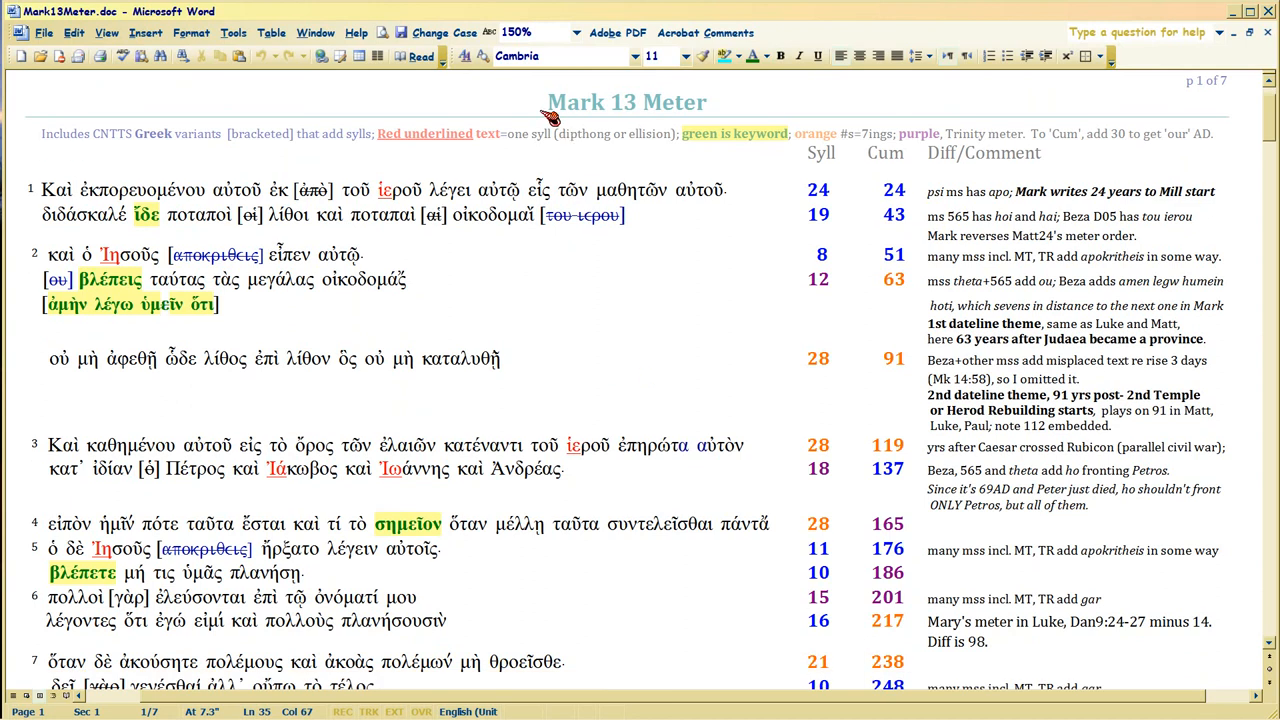
mouse_move(572, 296)
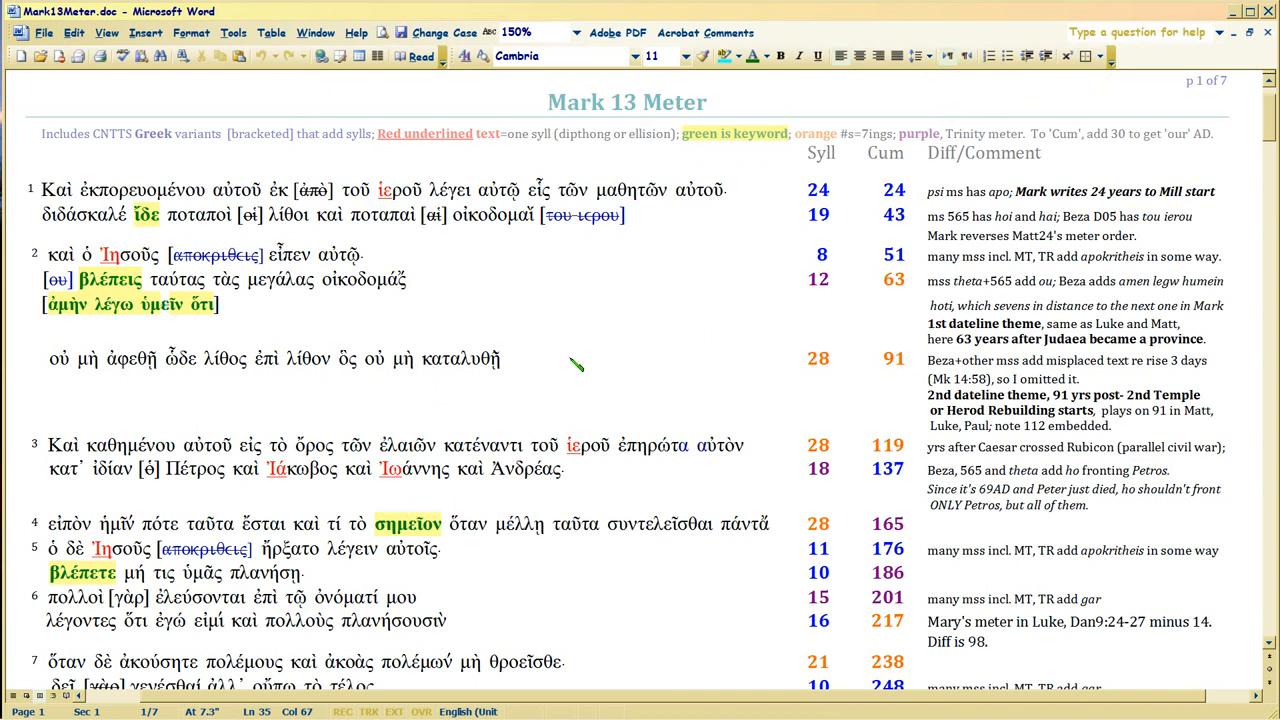
mouse_move(550, 360)
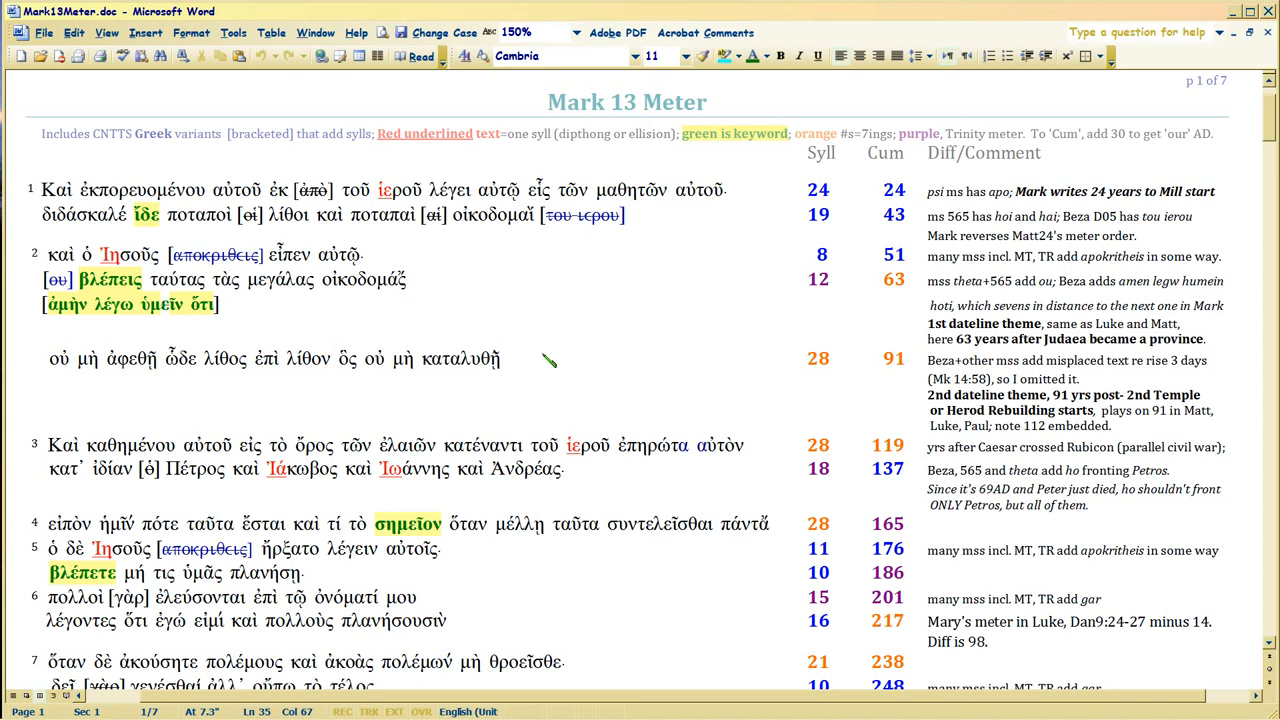
left_click(568, 358)
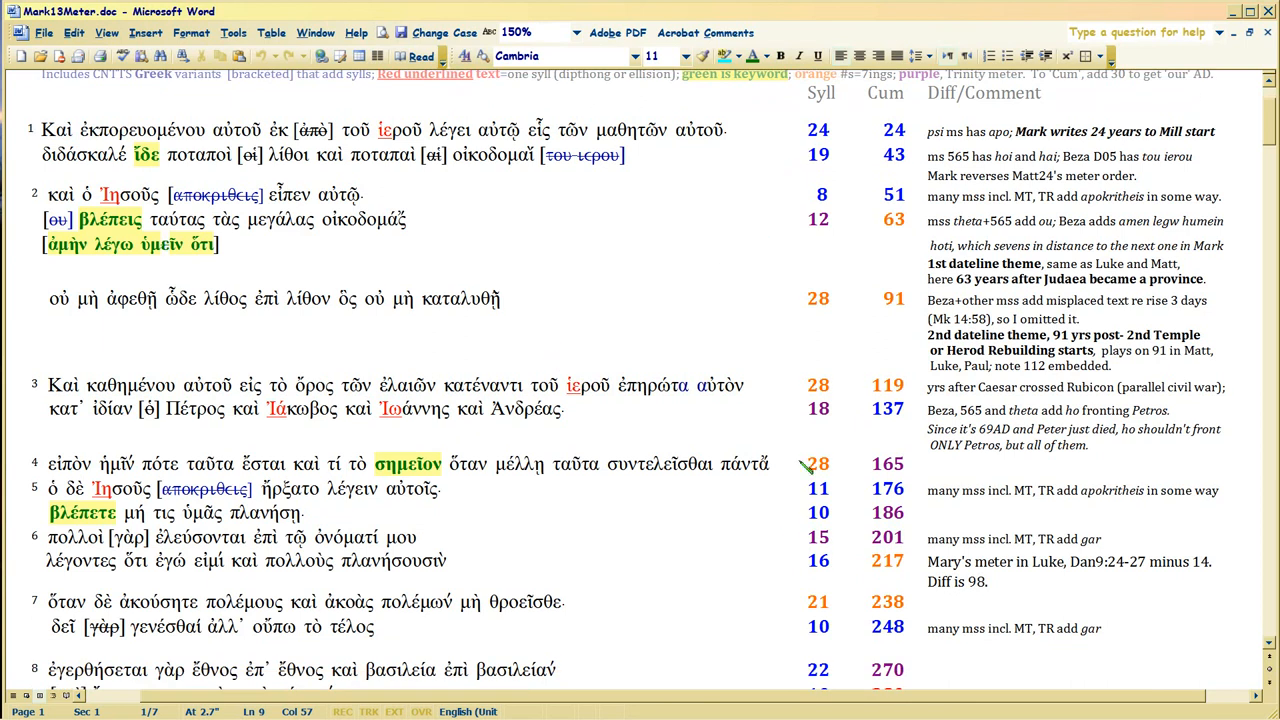
scroll("down", 3)
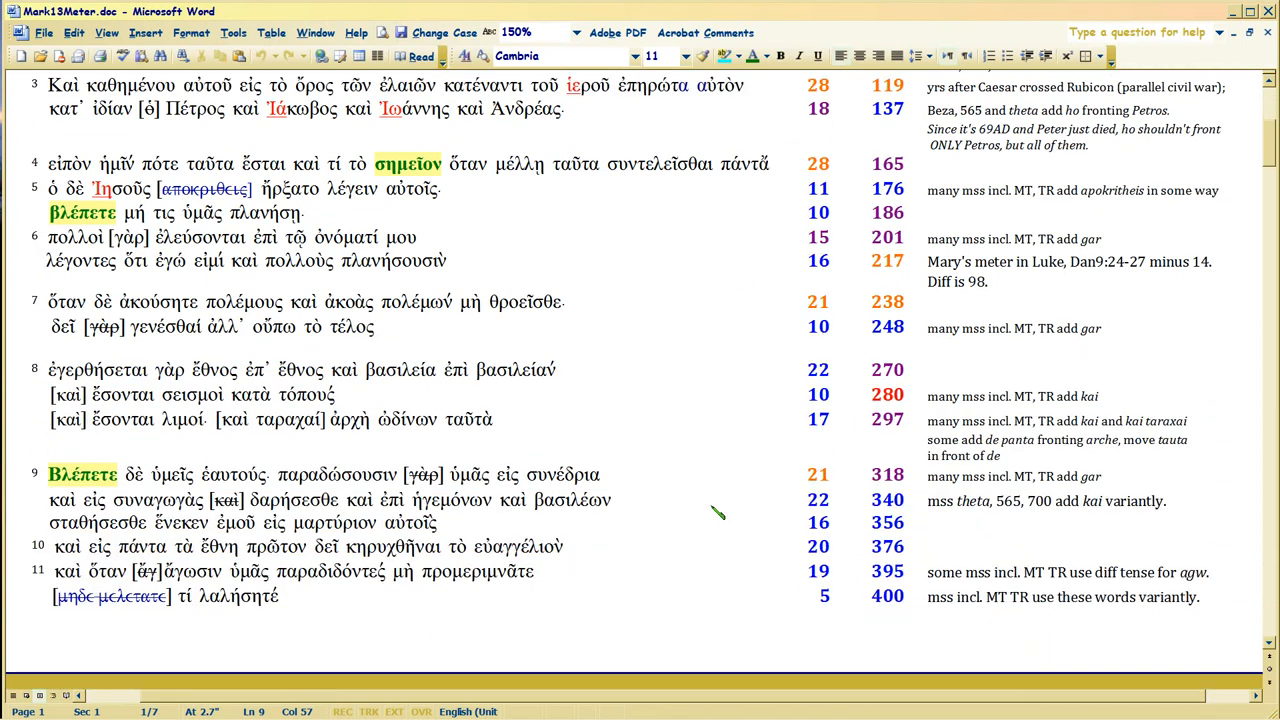
mouse_move(36, 202)
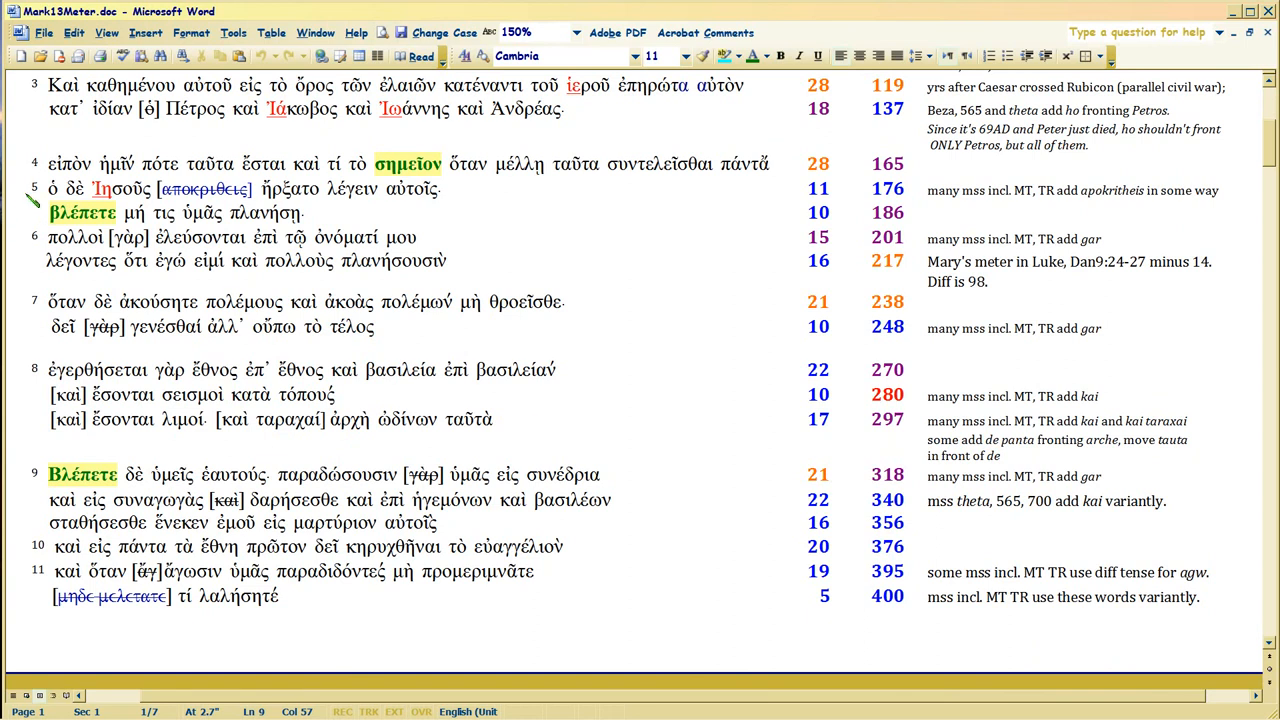
mouse_move(736, 232)
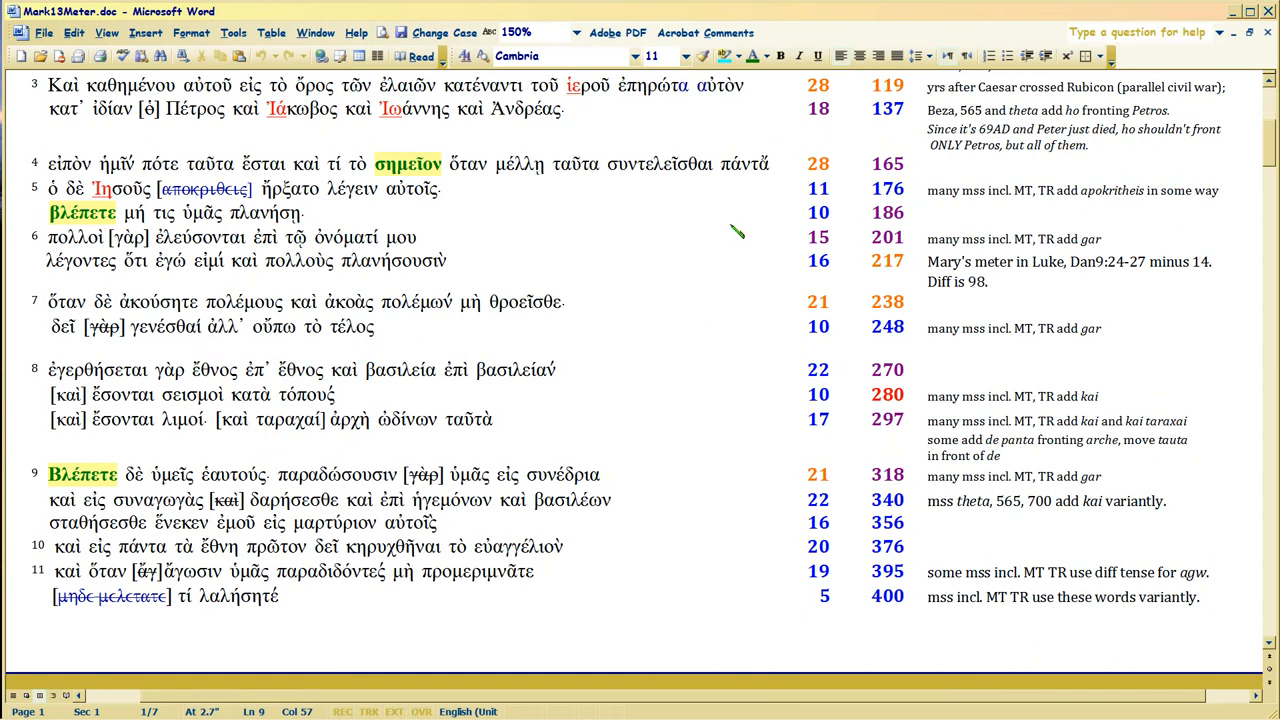